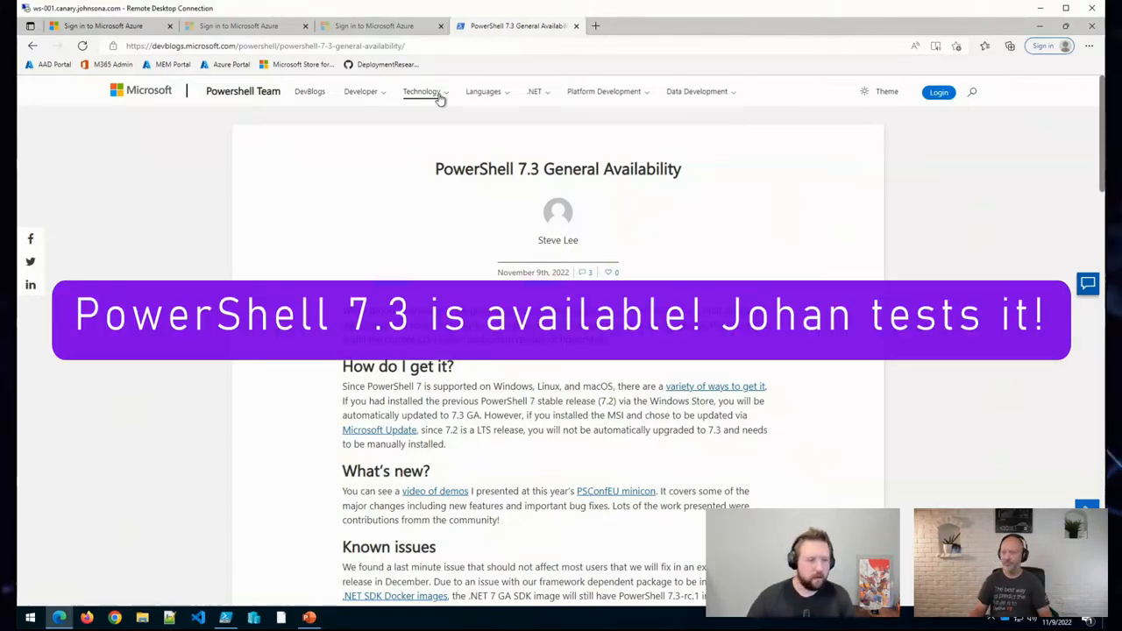
- Leave the article and show the Endpoint Manager Devices overview with 33 enrolled Windows devices
scroll("down", 3)
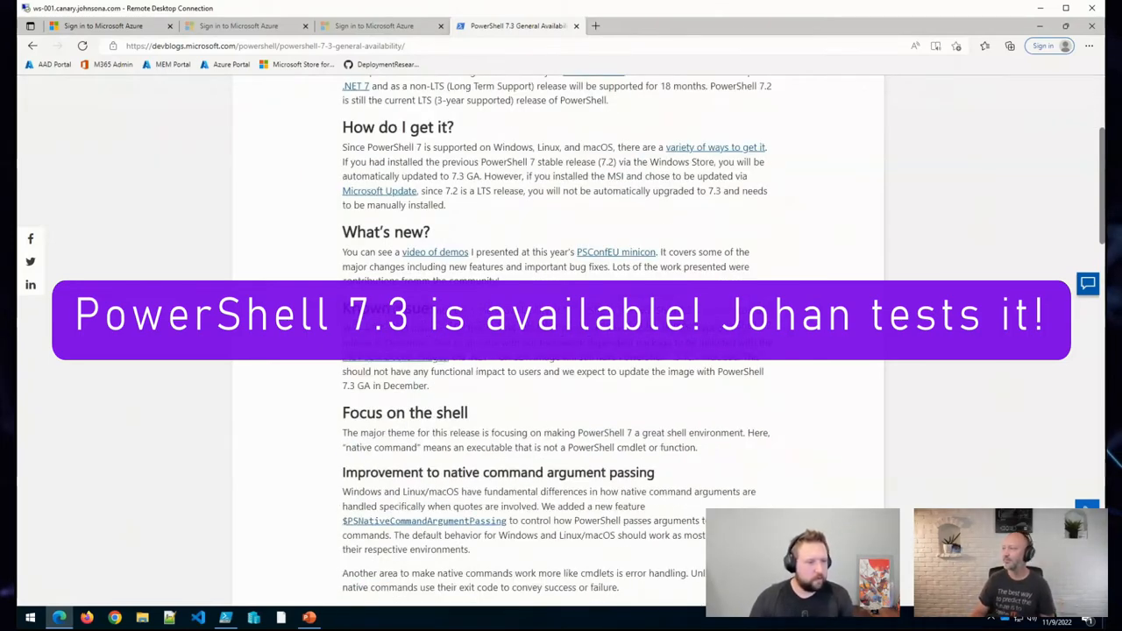
scroll("down", 3)
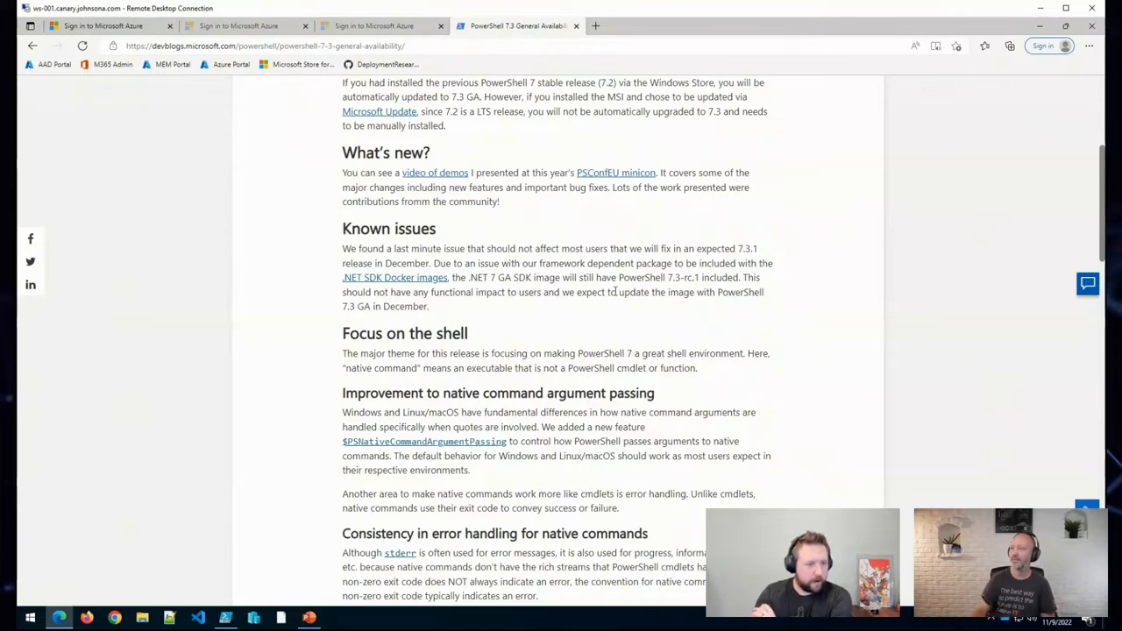
scroll("down", 3)
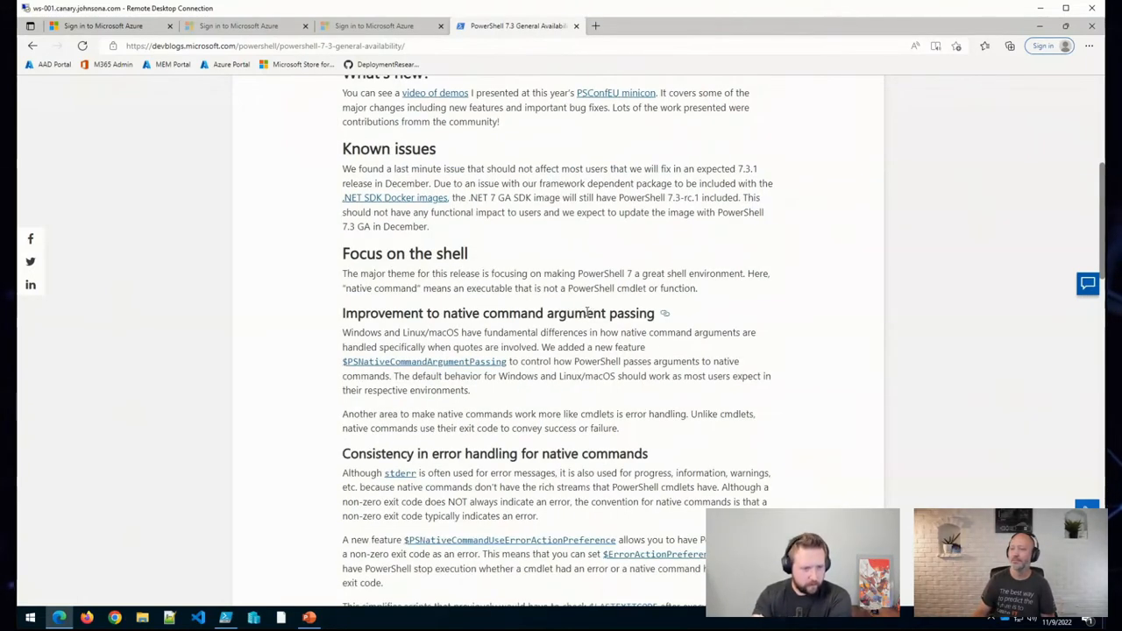
scroll("down", 3)
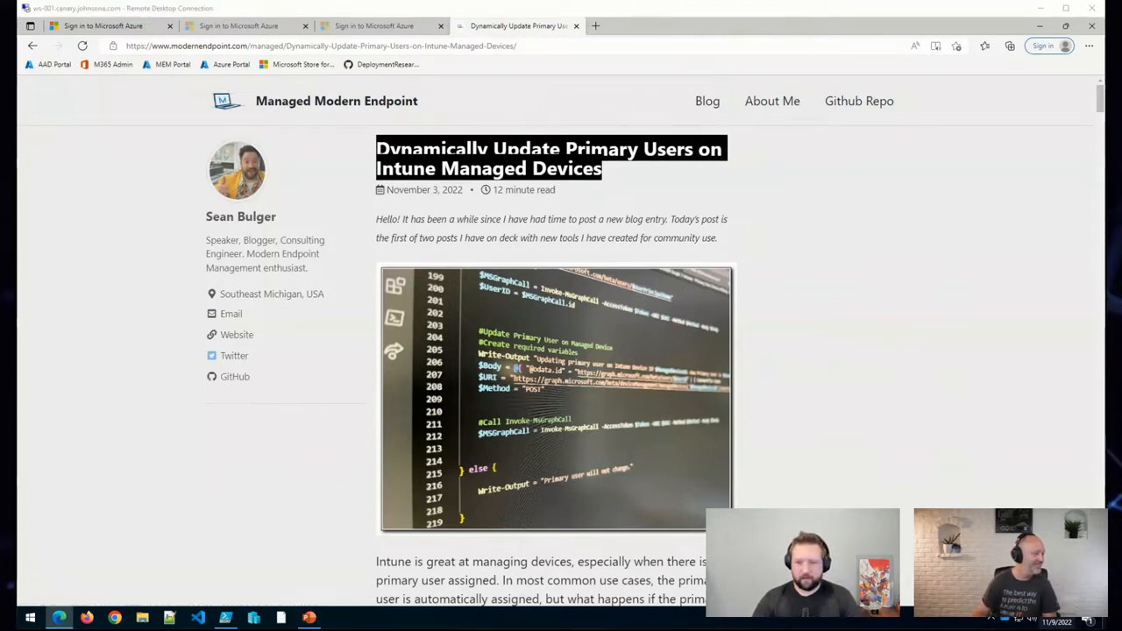
left_click(319, 45)
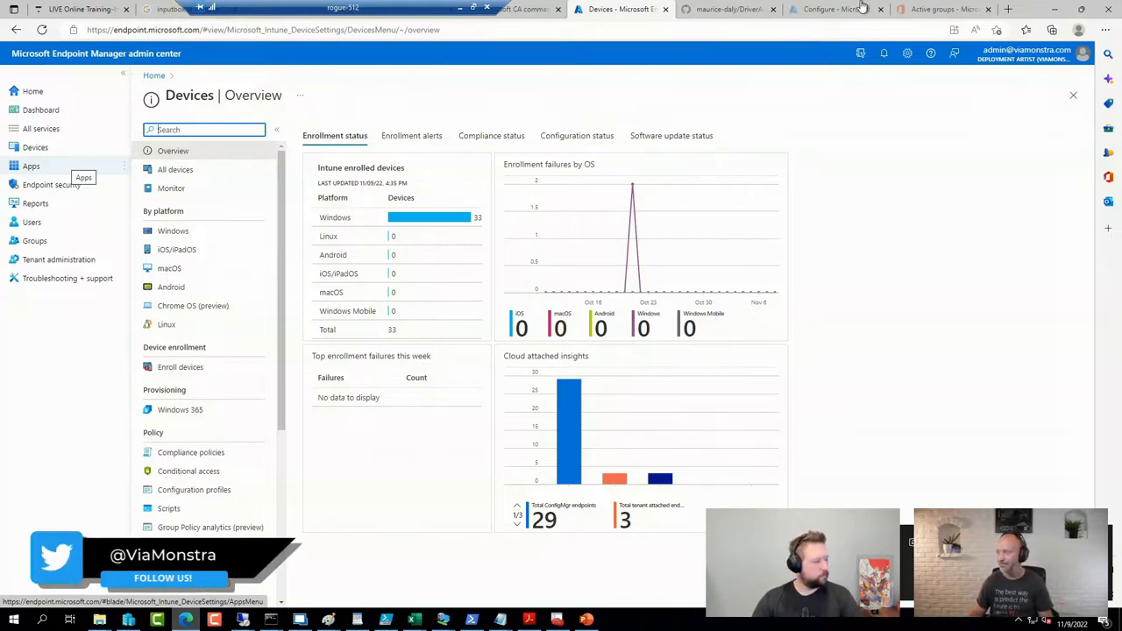
- Load the deploymentresearch.com home page, headed by the 'Deploying Windows 11 on Arm Devices' post
left_click(942, 9)
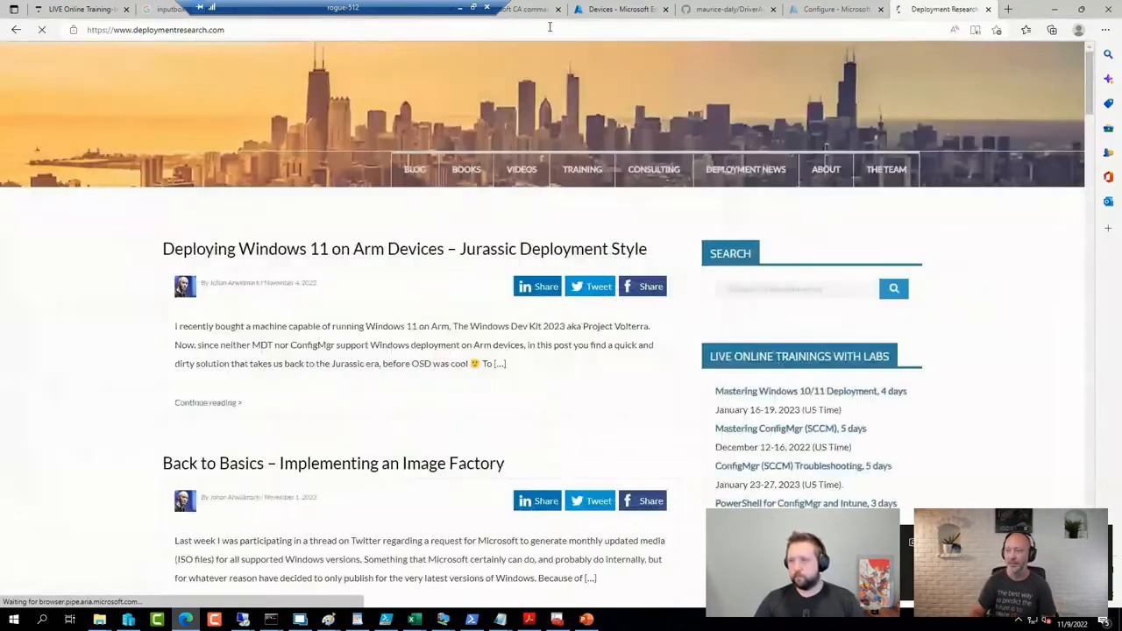
- Search deploymentresearch.com for powershell, open 'Adding PowerShell 7 to WinPE', and start a new tab
left_click(796, 289)
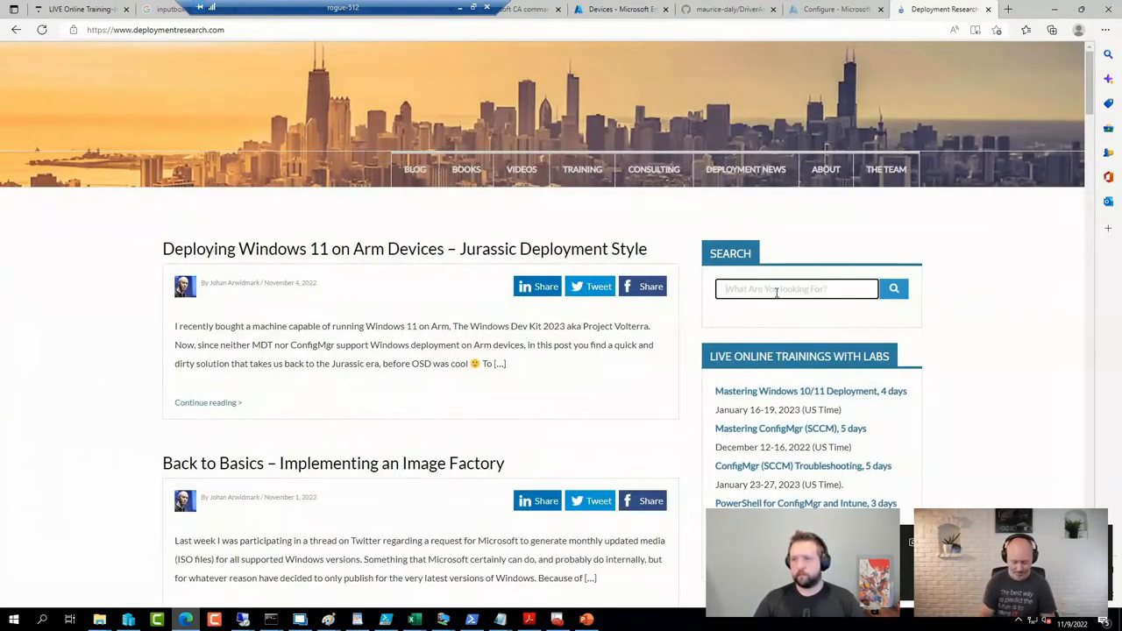
type("powershell")
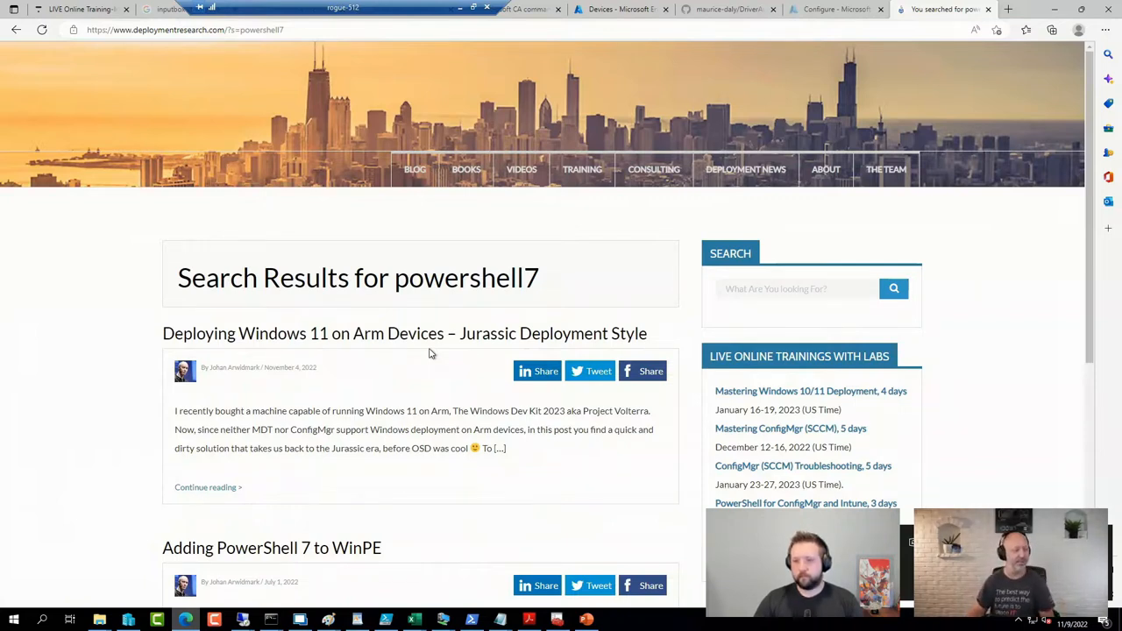
mouse_move(473, 335)
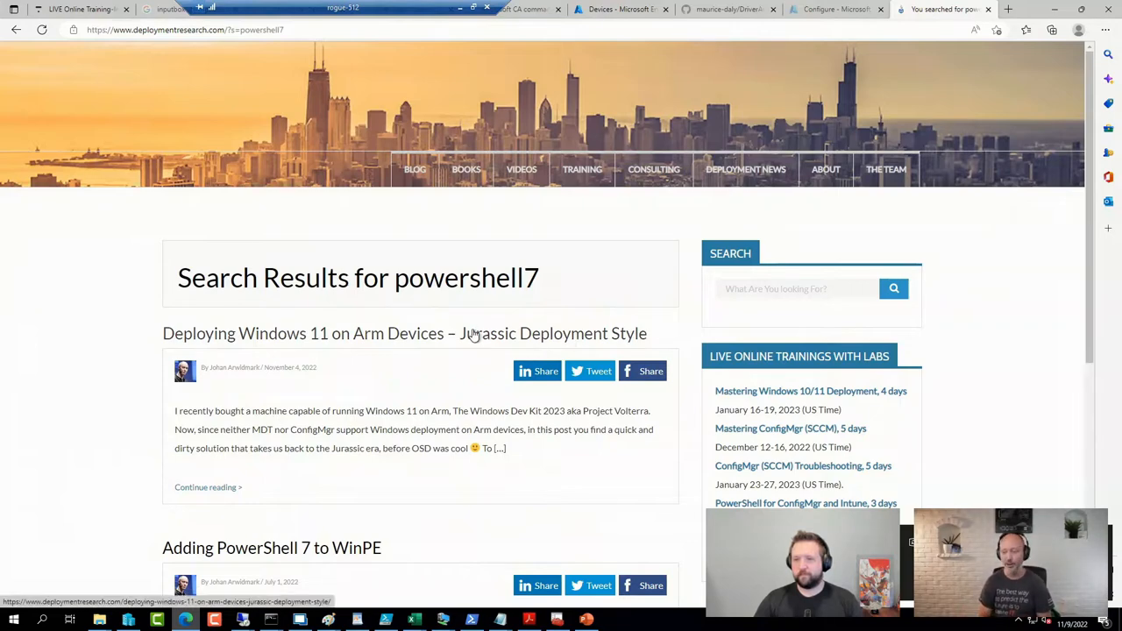
mouse_move(471, 317)
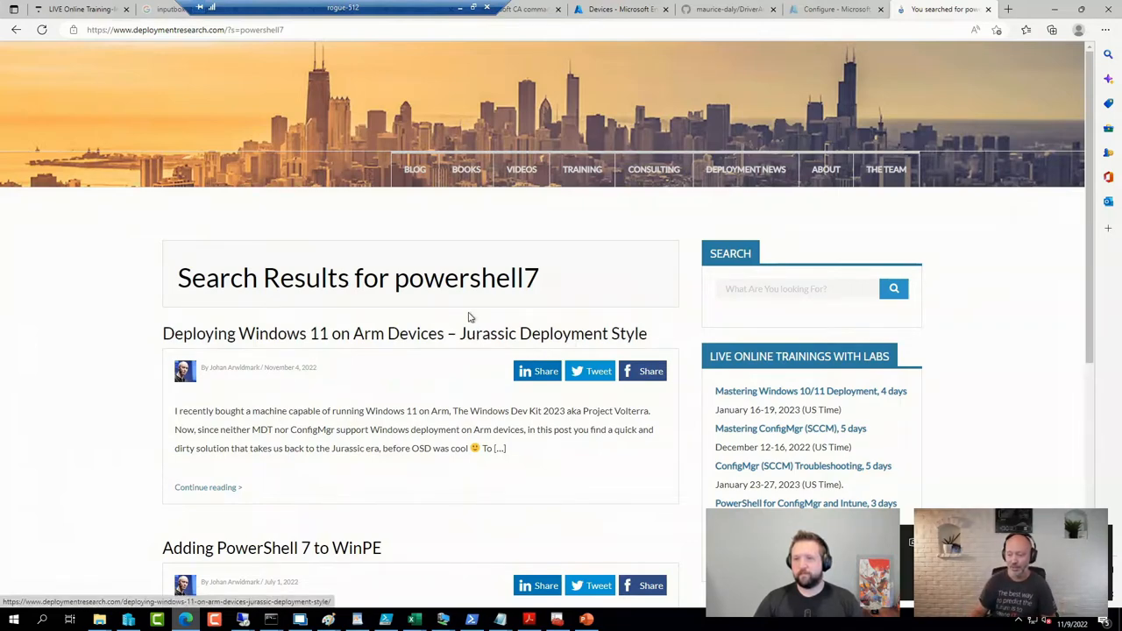
left_click(272, 547)
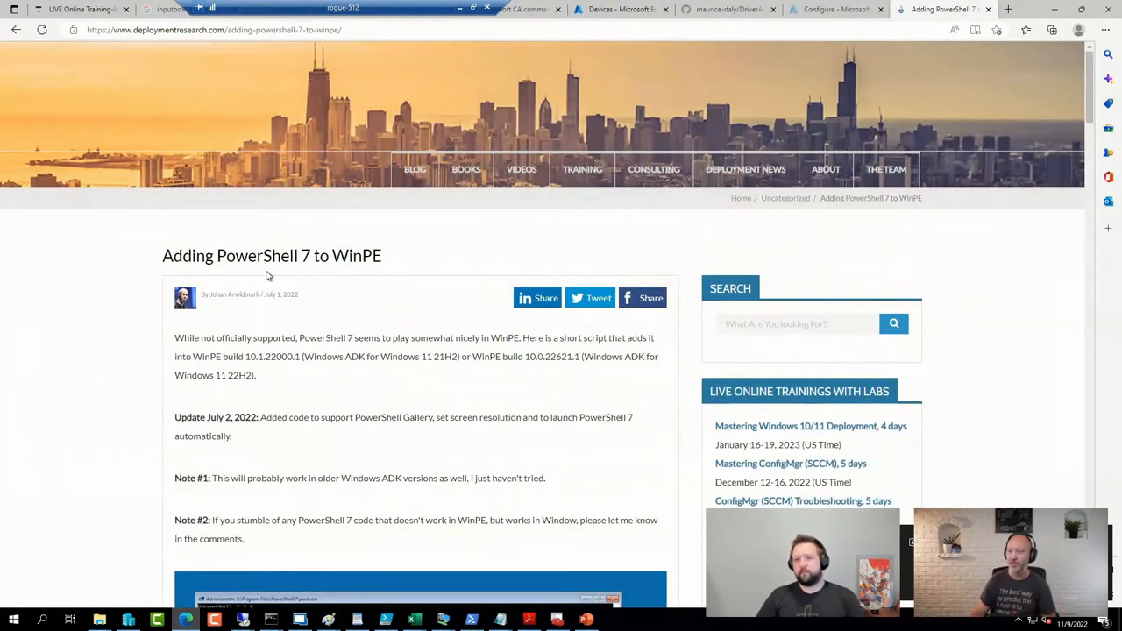
mouse_move(521, 432)
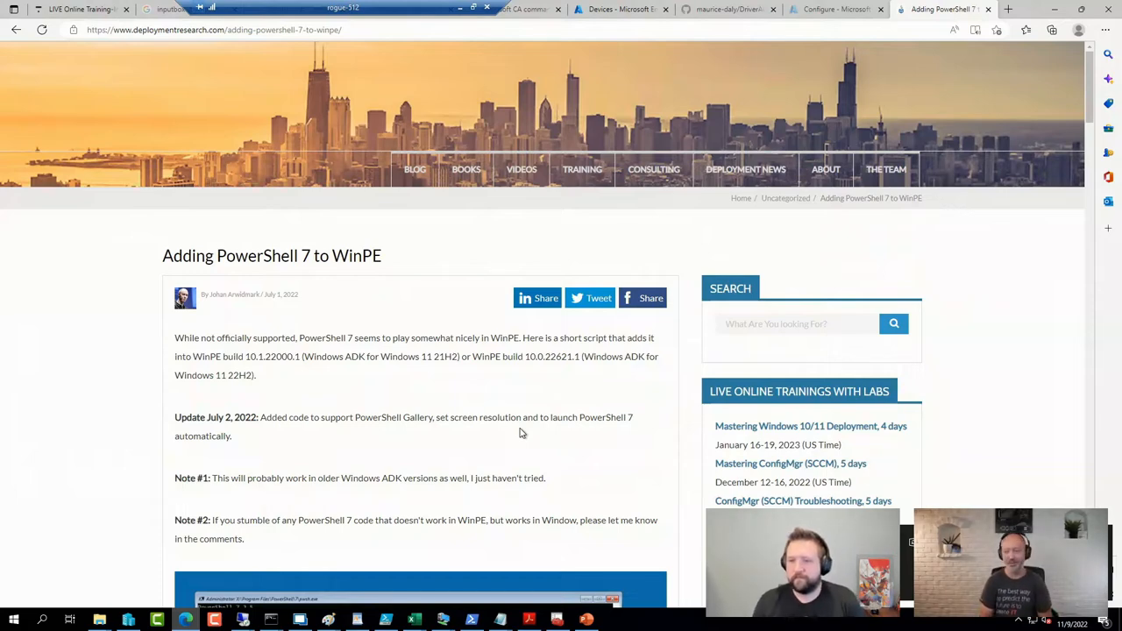
mouse_move(993, 47)
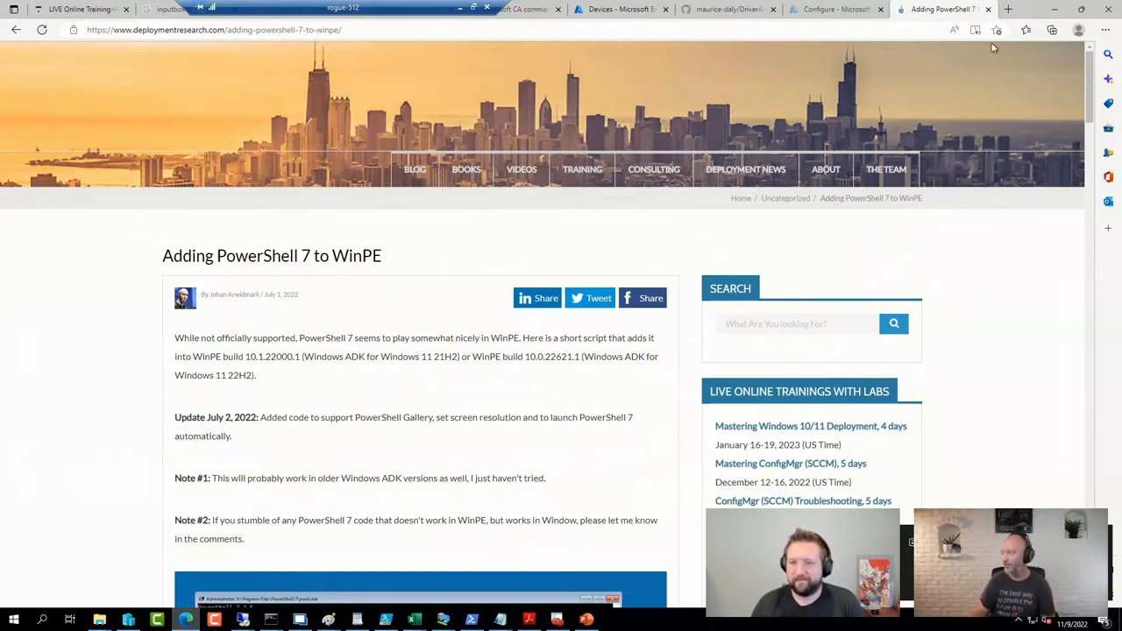
left_click(1008, 9)
type("p")
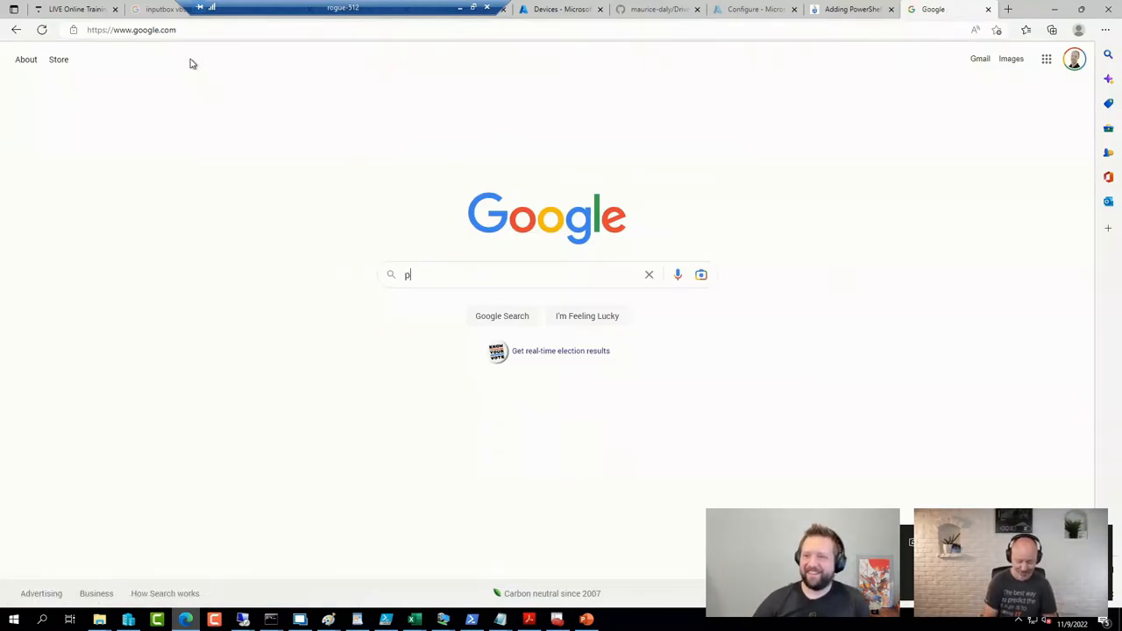
- Search Google for 'powershell 7.3' and open the GitHub PowerShell releases page showing v7.3.0
type("owershell 7.3")
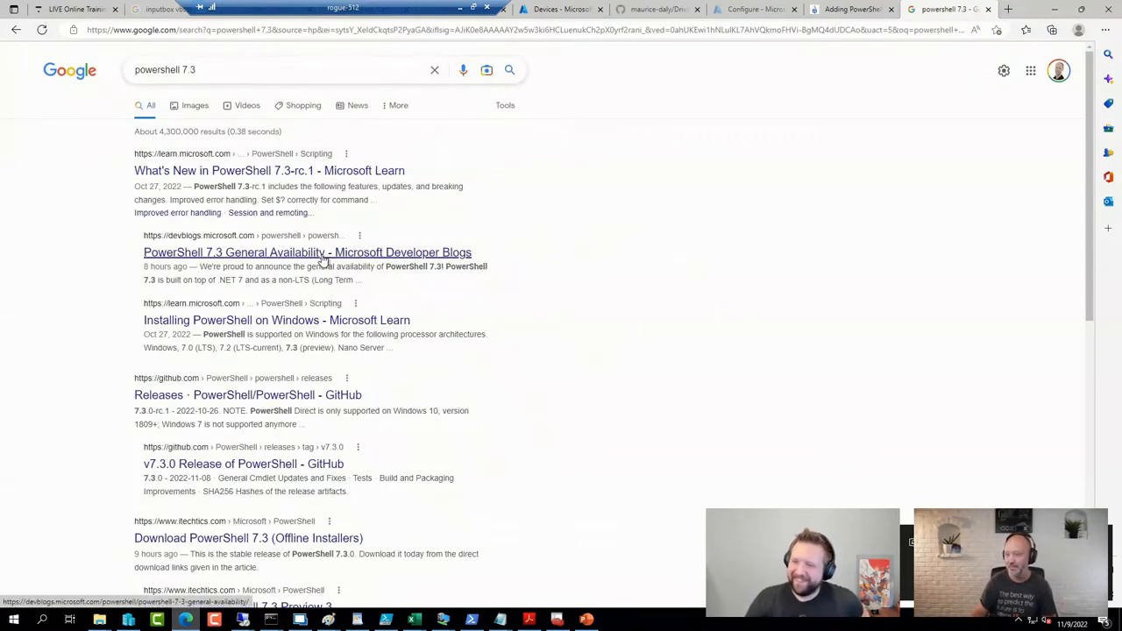
left_click(307, 253)
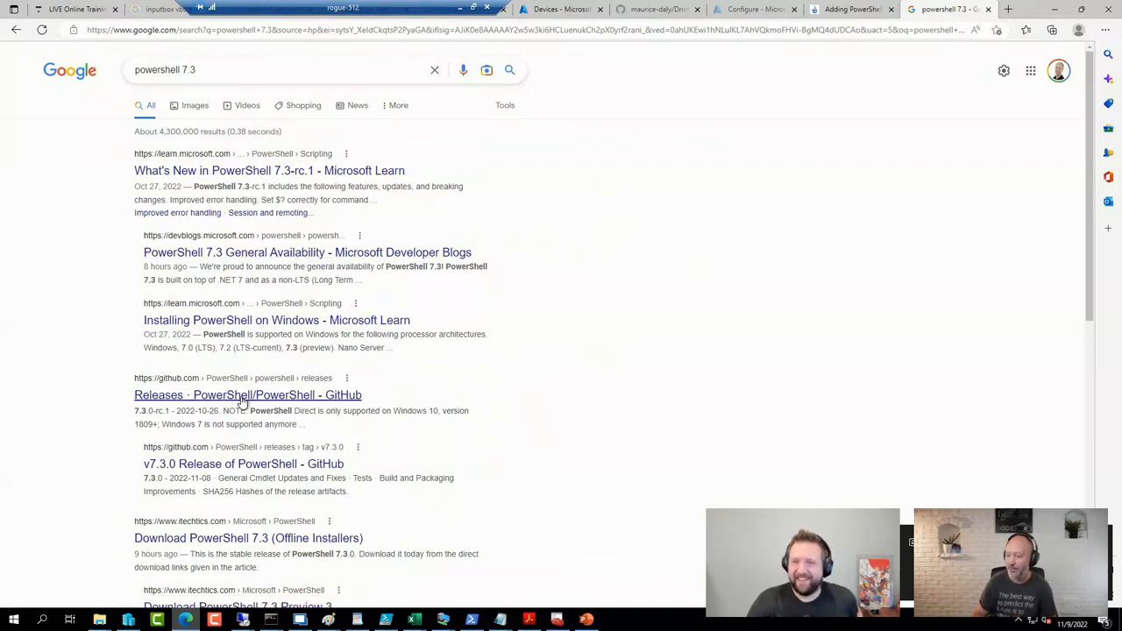
left_click(247, 395)
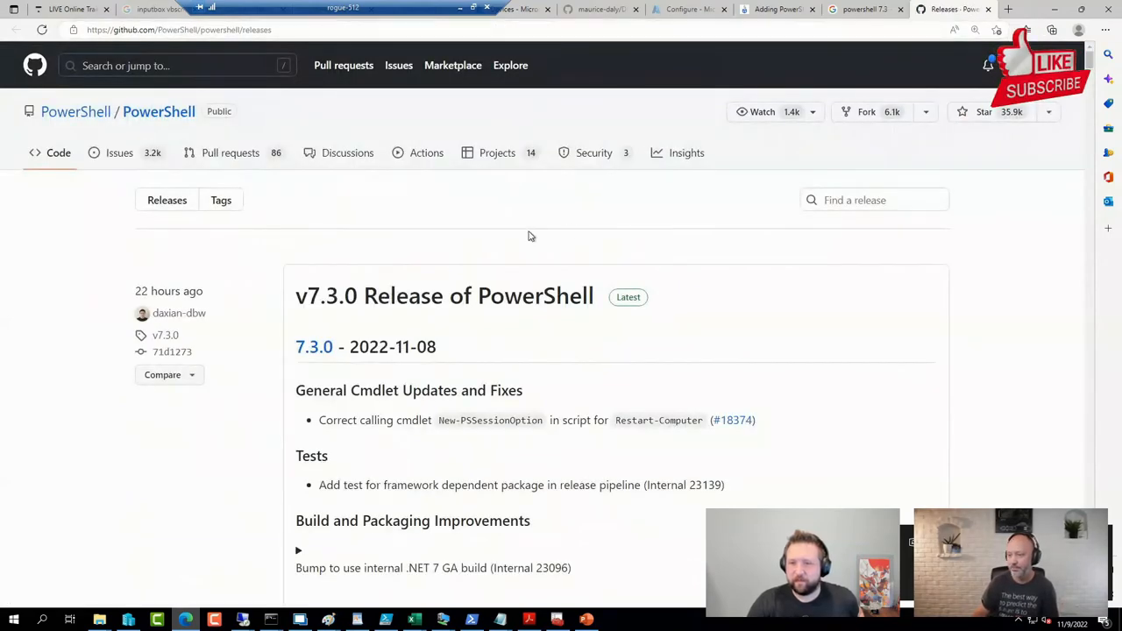
scroll("down", 3)
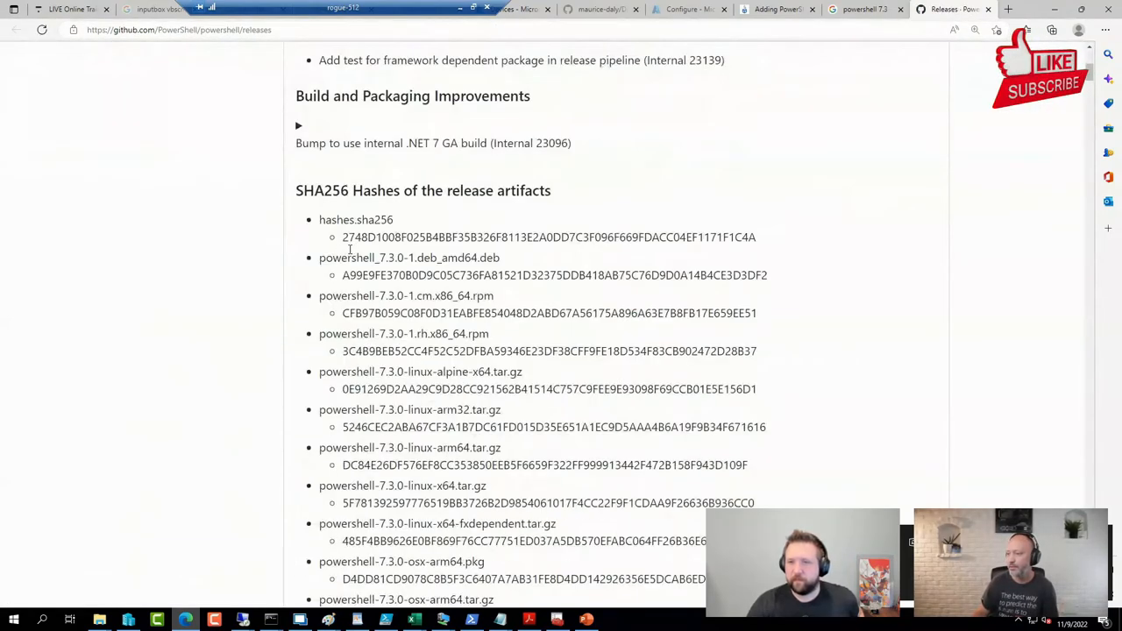
scroll("down", 3)
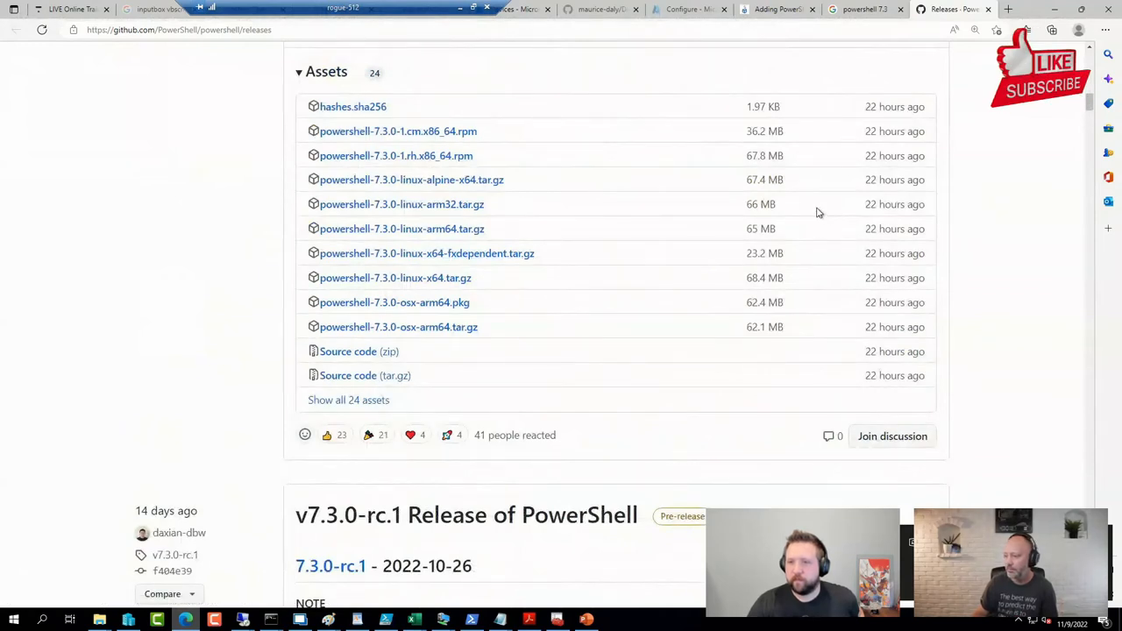
mouse_move(723, 228)
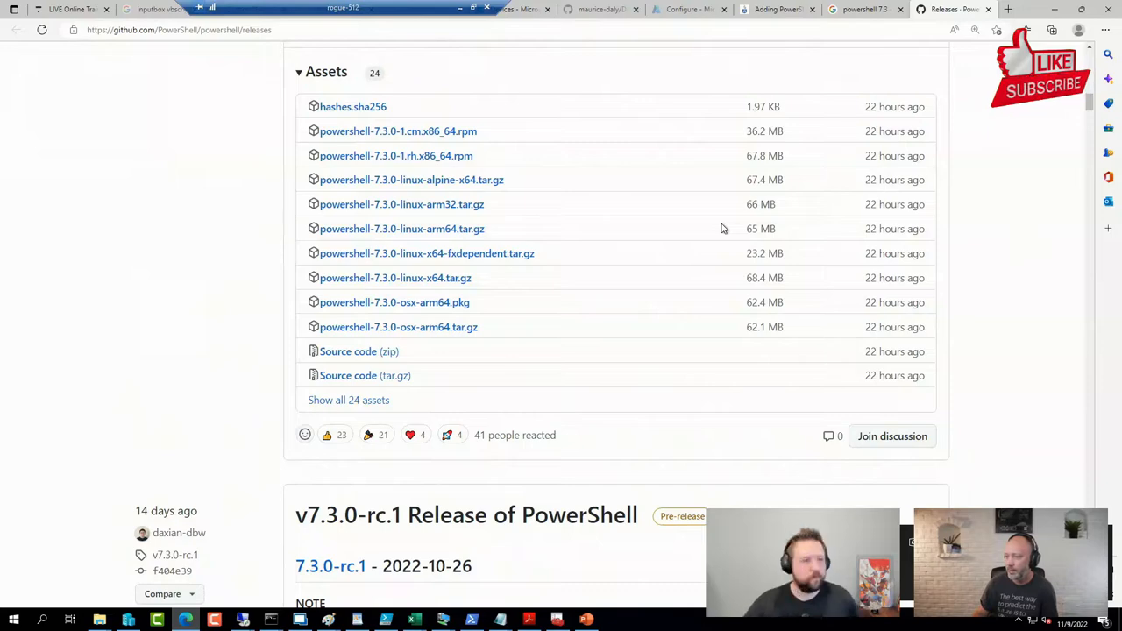
scroll("down", 3)
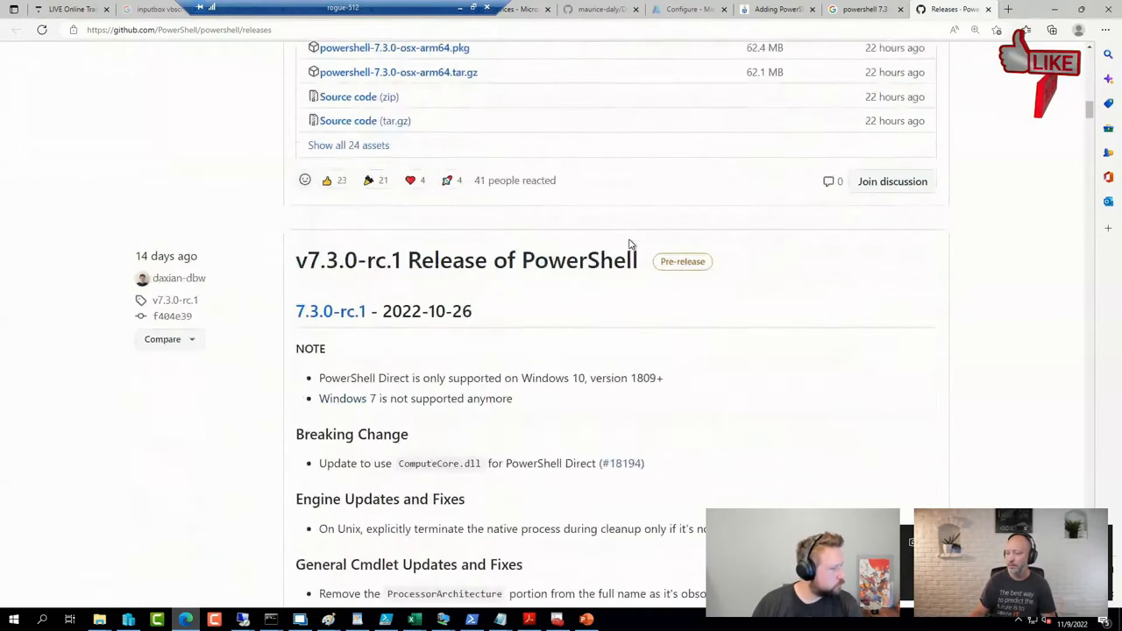
scroll("up", 3)
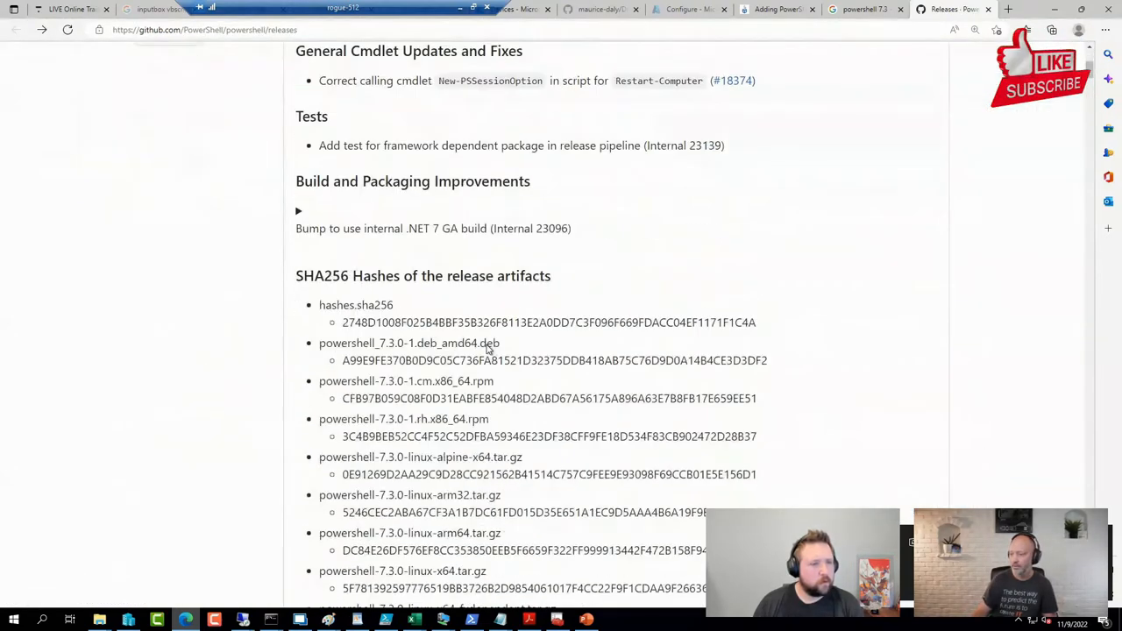
scroll("down", 3)
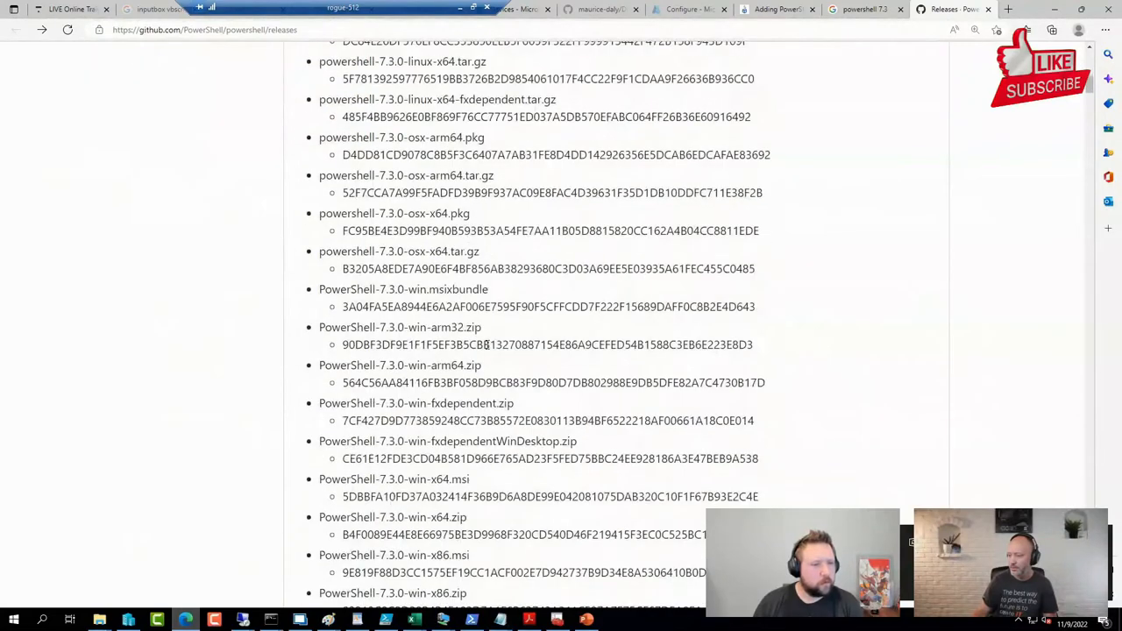
scroll("down", 3)
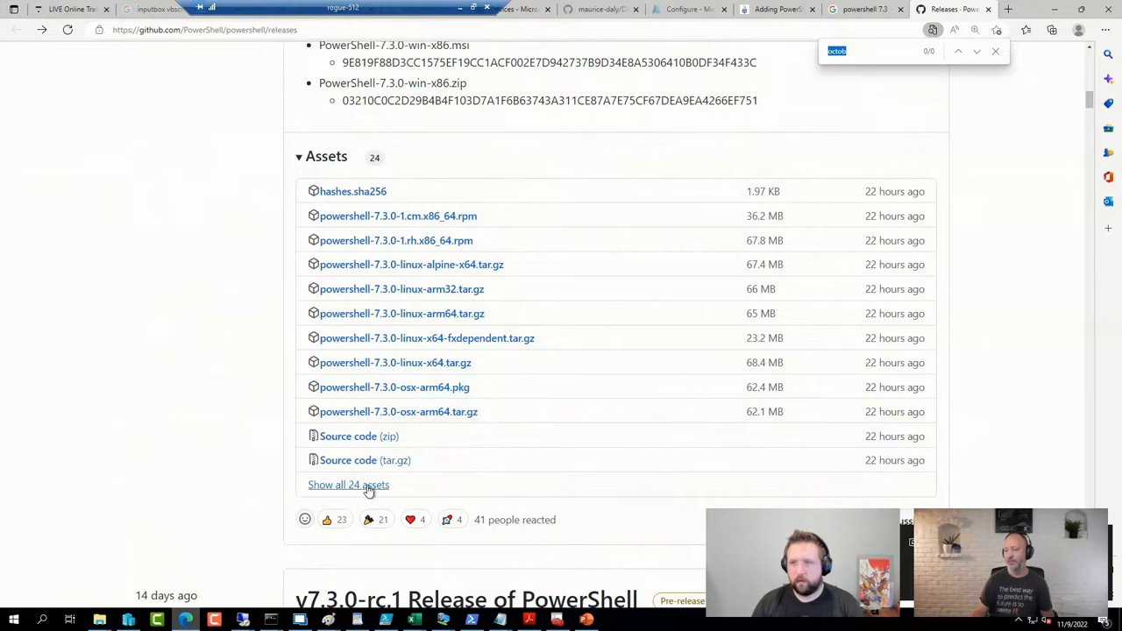
- Expand all 24 v7.3.0 release assets and download PowerShell-7.3.0-win-x64.zip
left_click(348, 485)
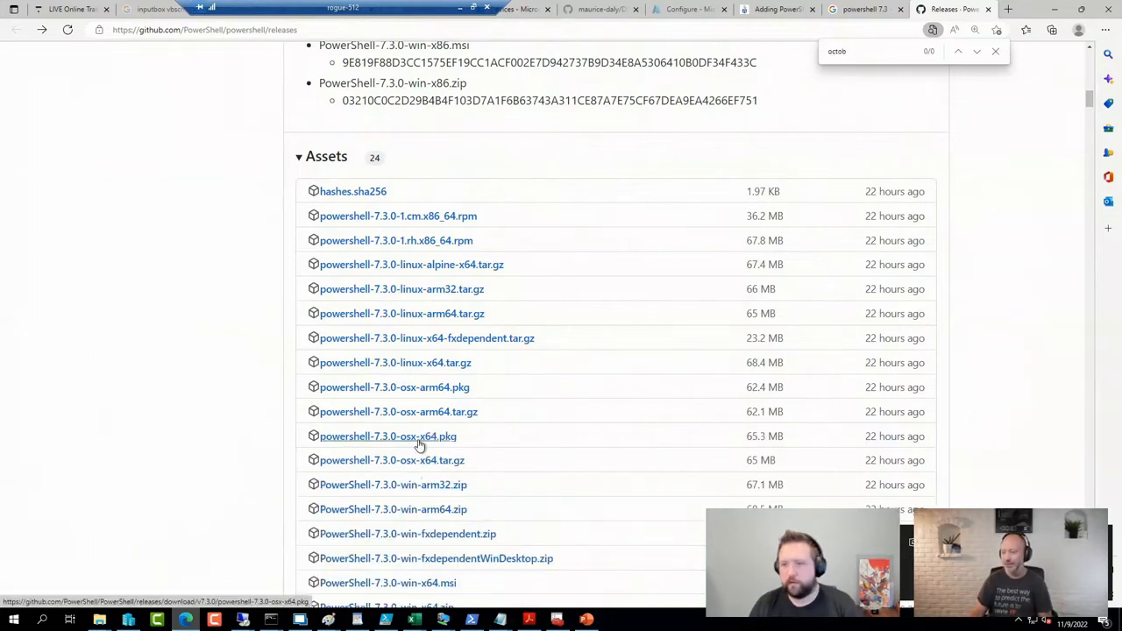
scroll("down", 3)
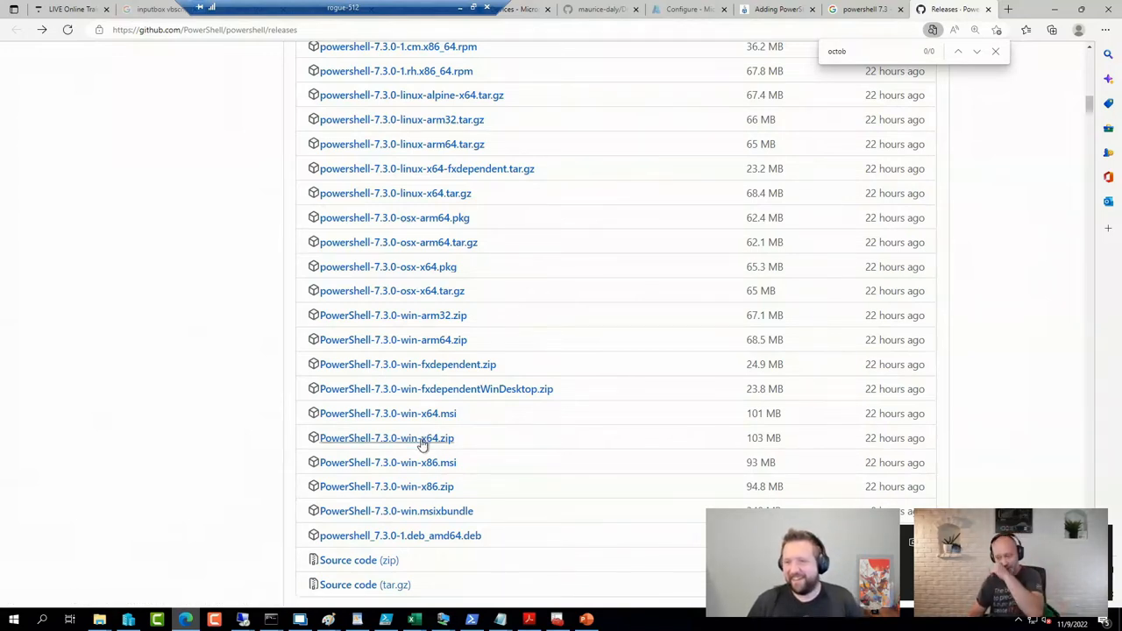
left_click(385, 438)
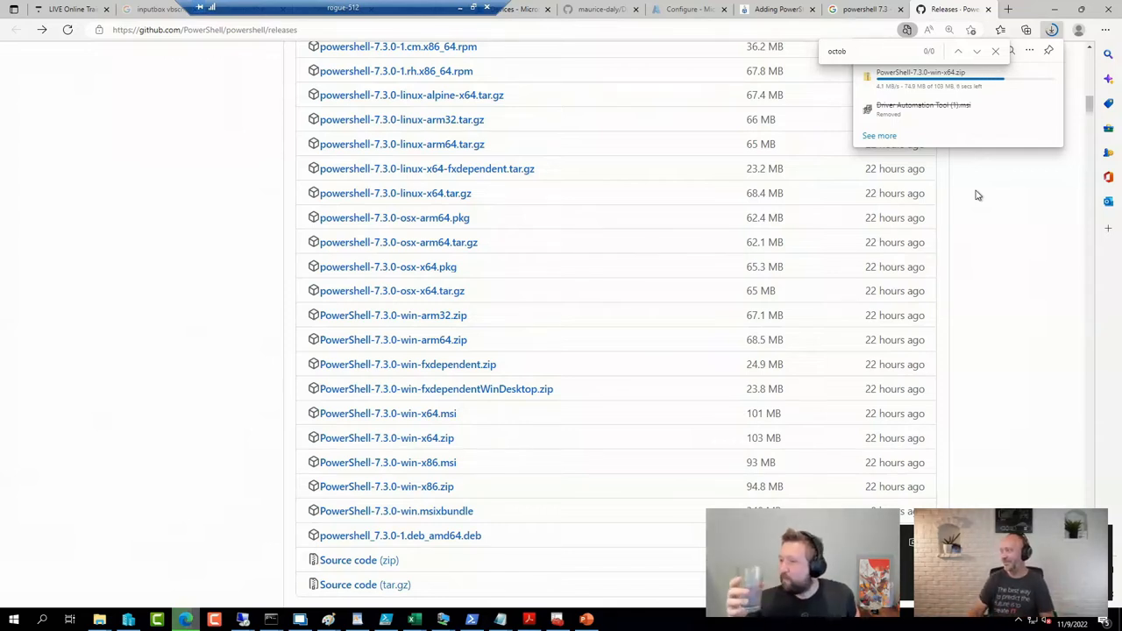
mouse_move(1043, 161)
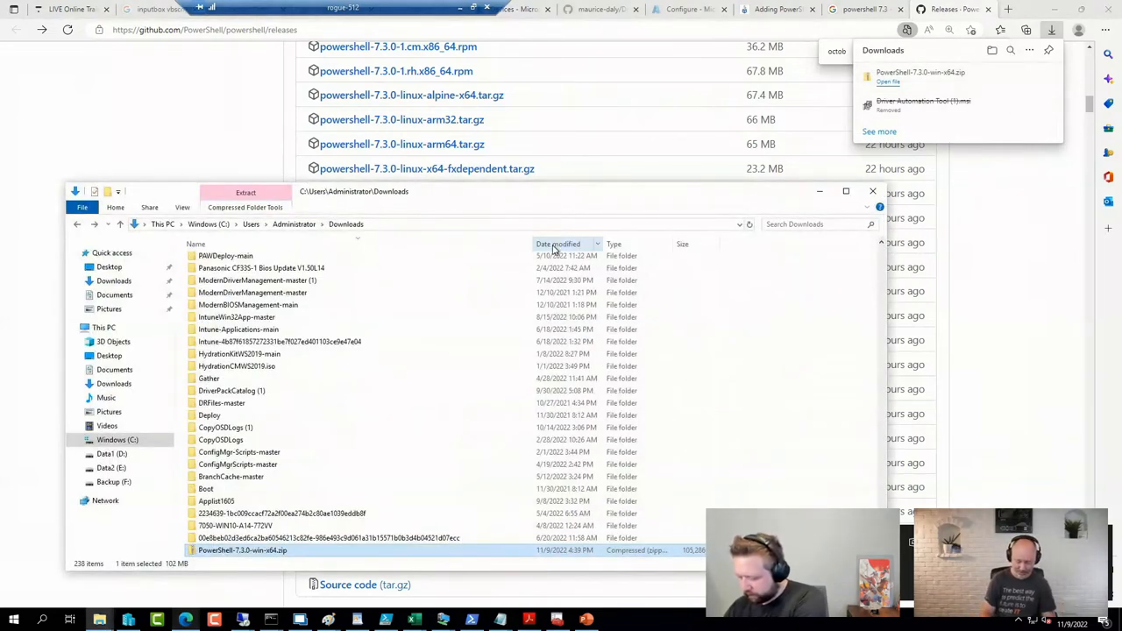
right_click(242, 549)
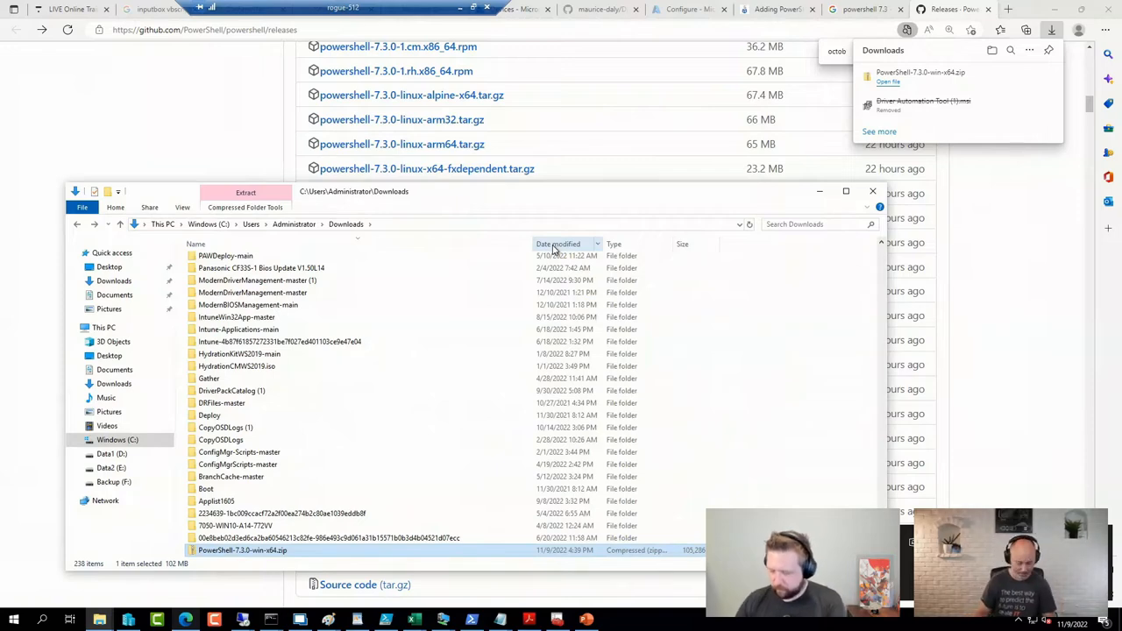
type("e:\\te")
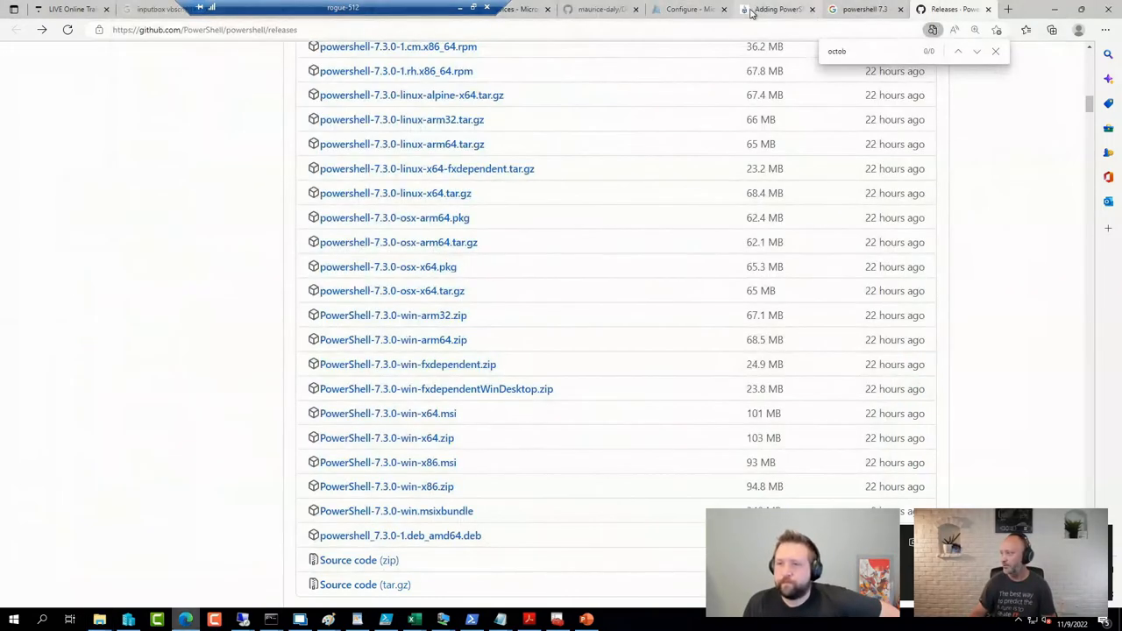
- Return to the 'Adding PowerShell 7 to WinPE' post and scroll down to its script
left_click(776, 9)
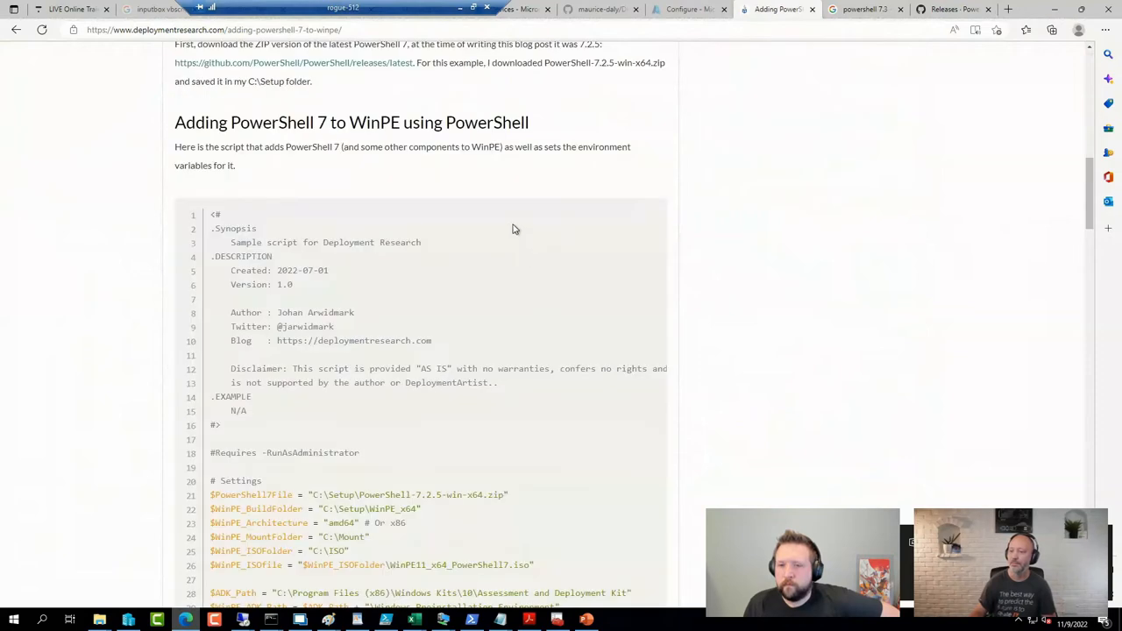
scroll("down", 3)
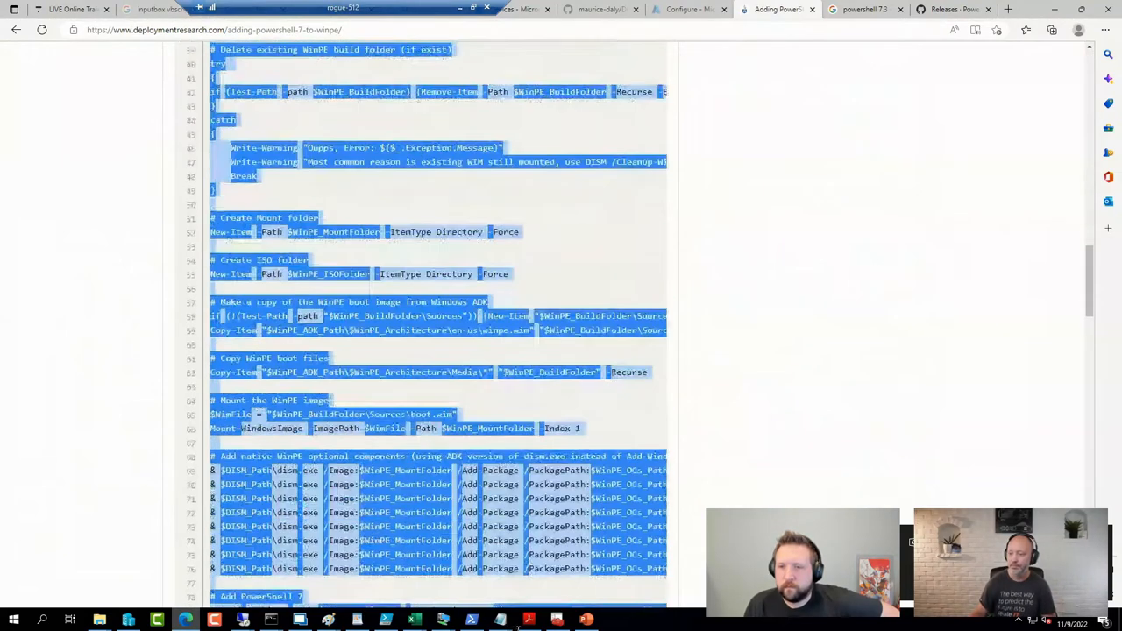
scroll("down", 3)
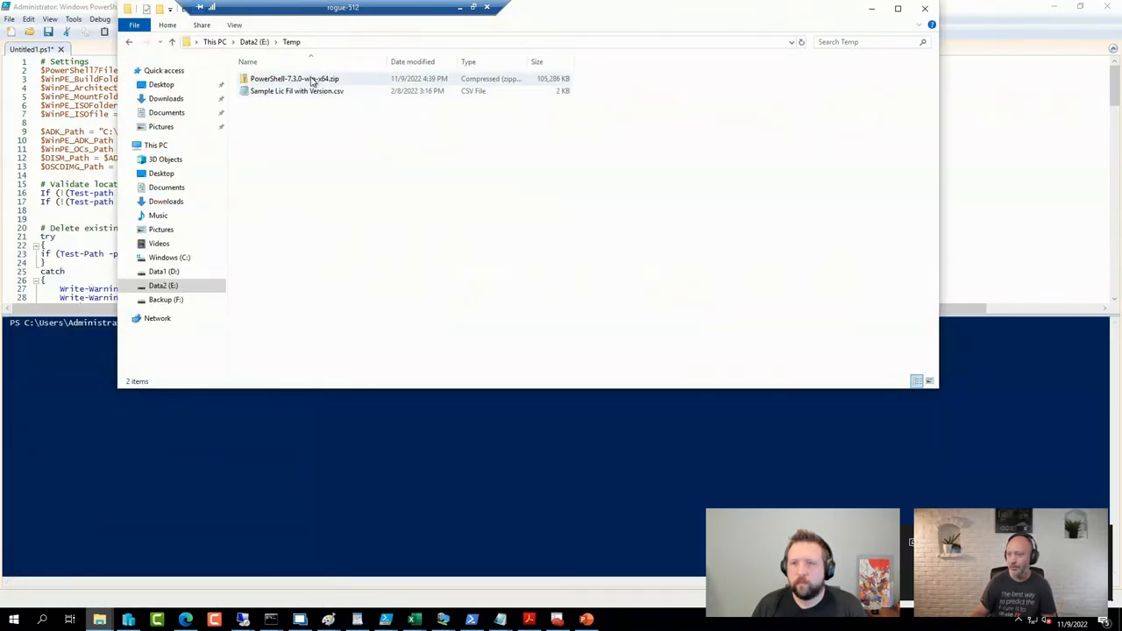
- Choose an action from the context menu of PowerShell-7.3.0-win-x64.zip in E:\Temp
right_click(295, 78)
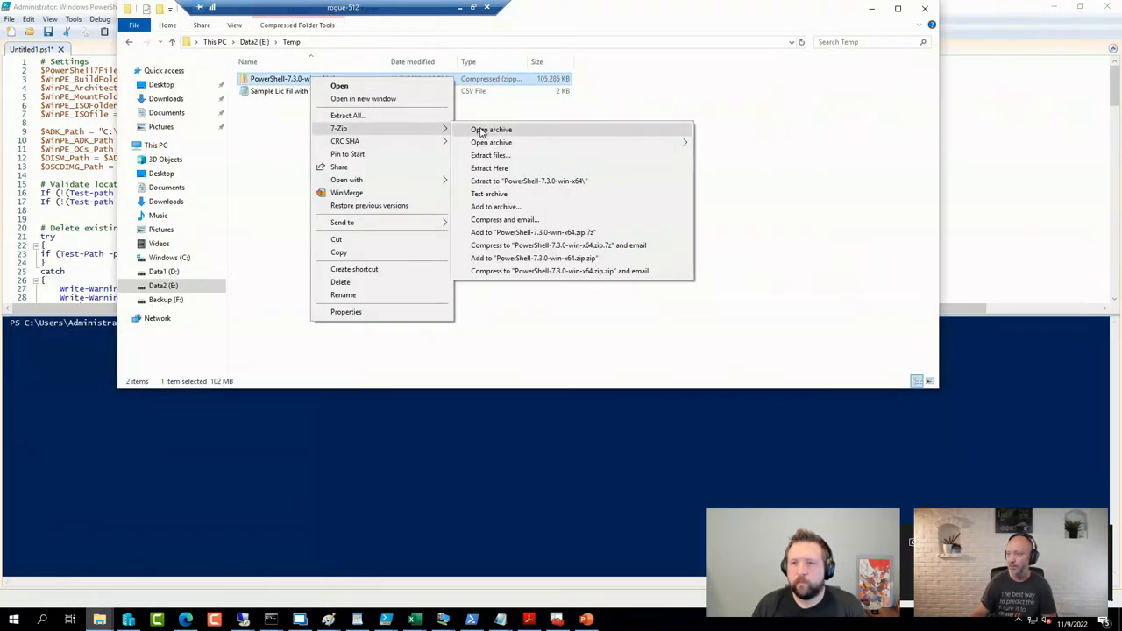
left_click(491, 129)
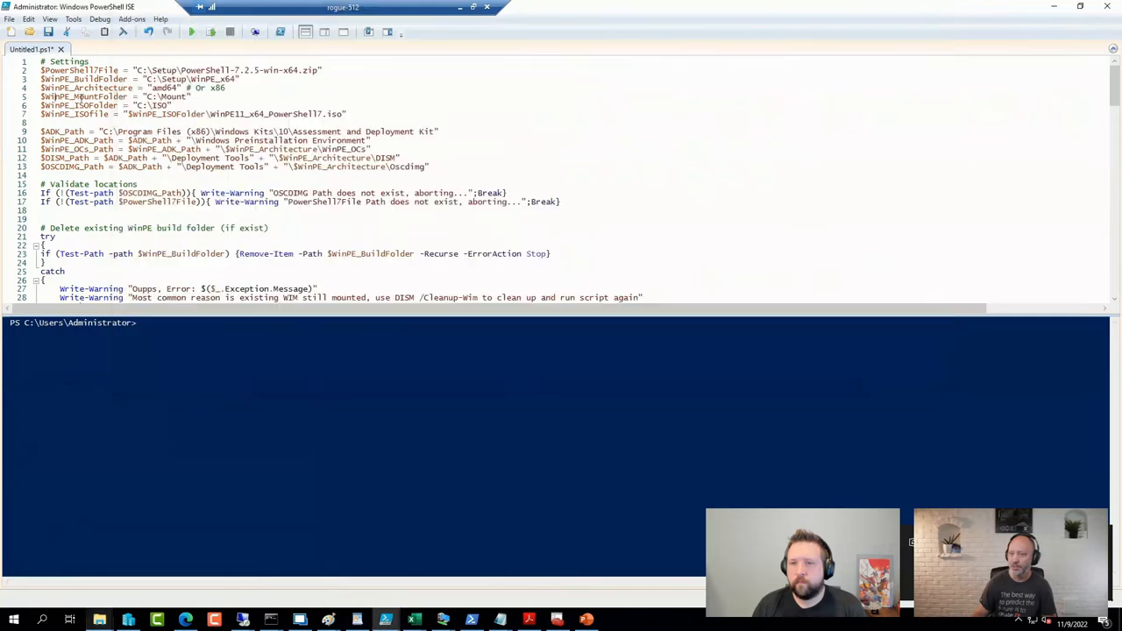
- Point $PowerShell7File to E:\Temp\PowerShell-7.3.0-win-x64.zip and run the settings, cleanup and mount blocks
double_click(219, 70)
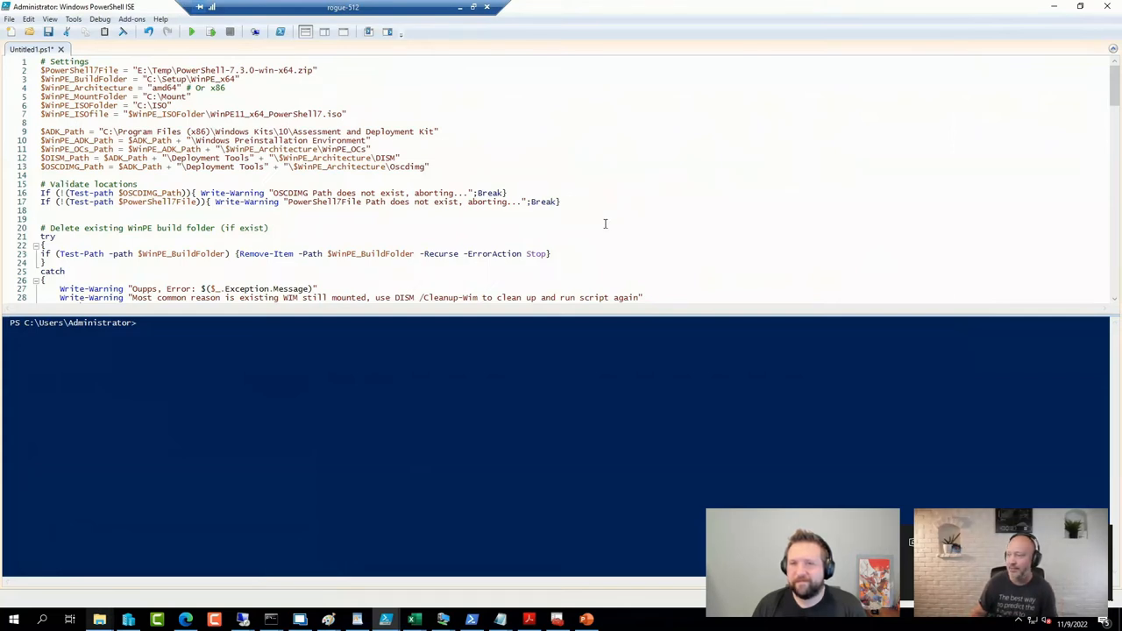
left_click_drag(41, 70, 565, 202)
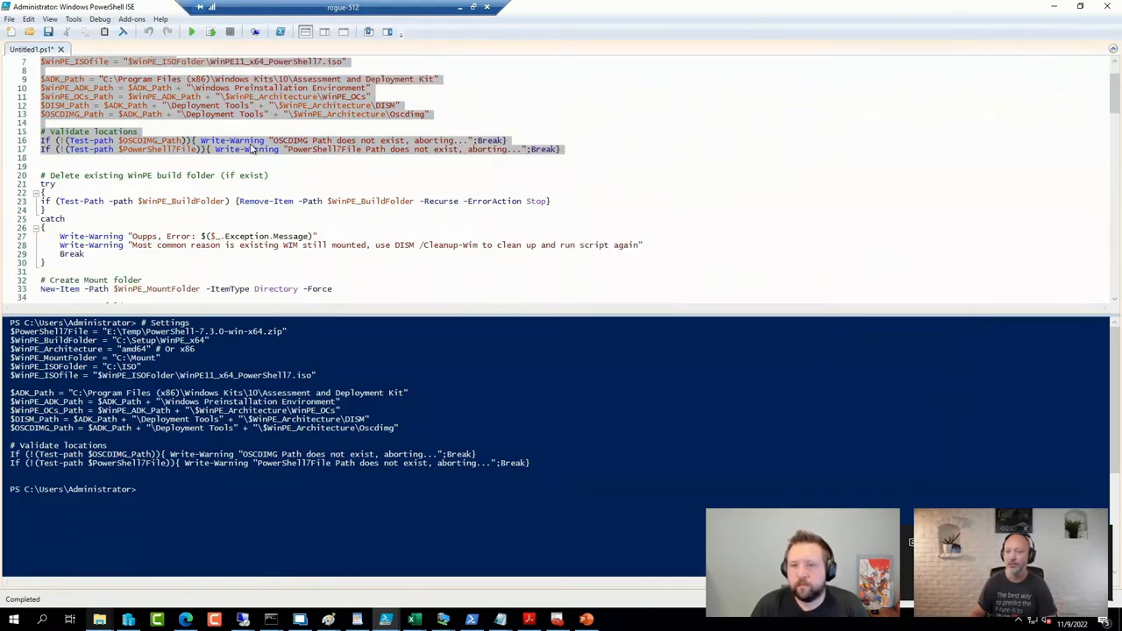
left_click_drag(41, 165, 75, 263)
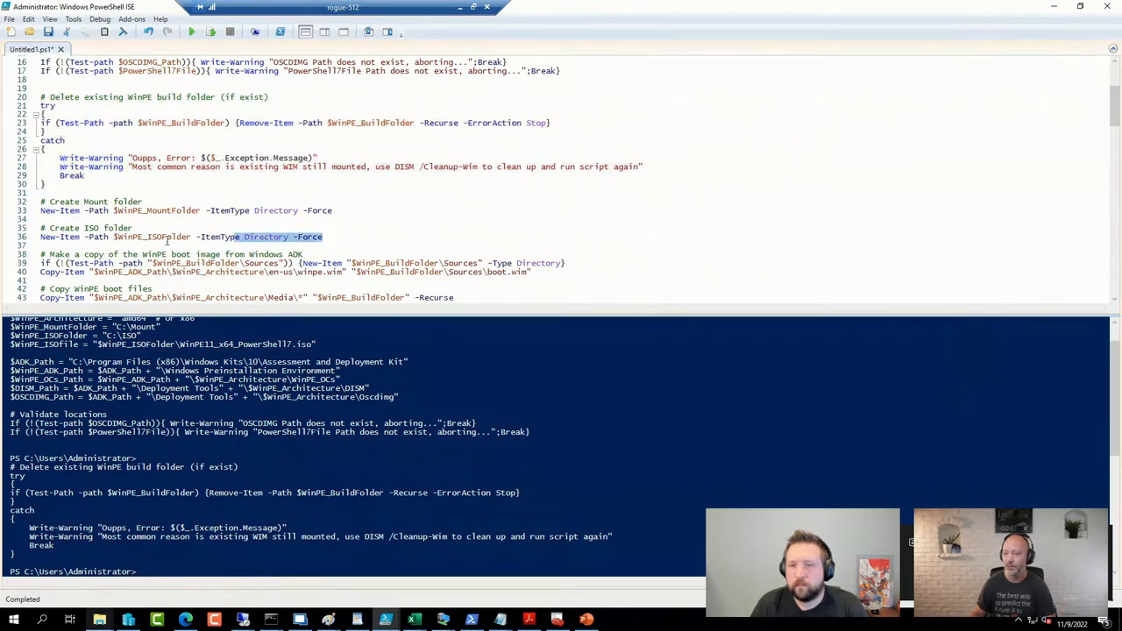
left_click(191, 32)
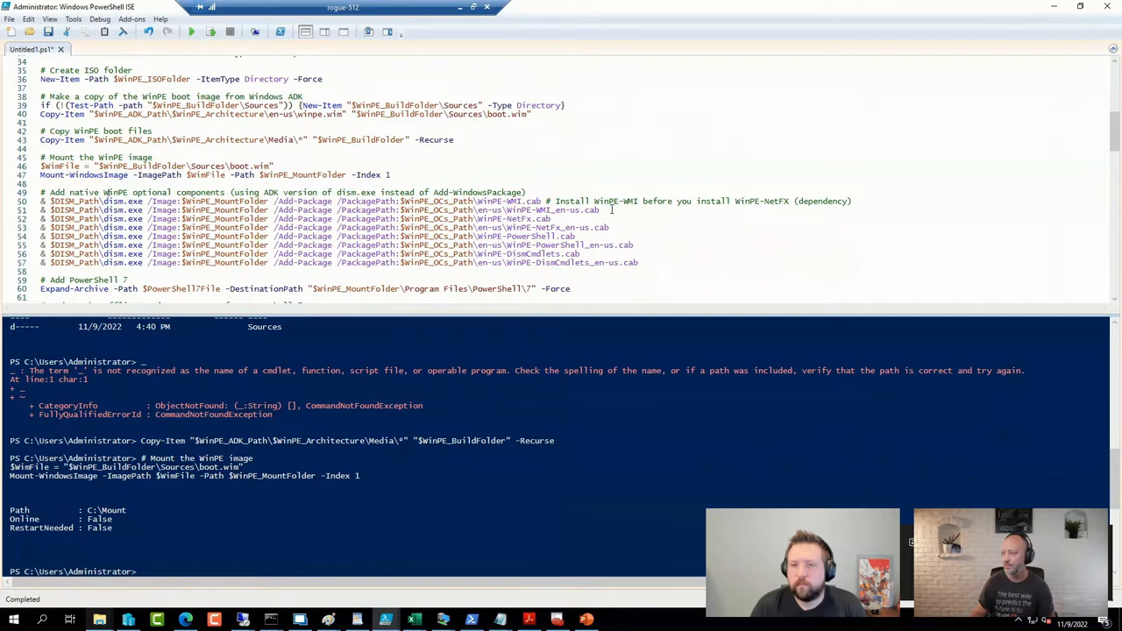
- Run the dism optional-component and Expand-Archive lines, then scroll to the registry section
left_click_drag(41, 201, 599, 209)
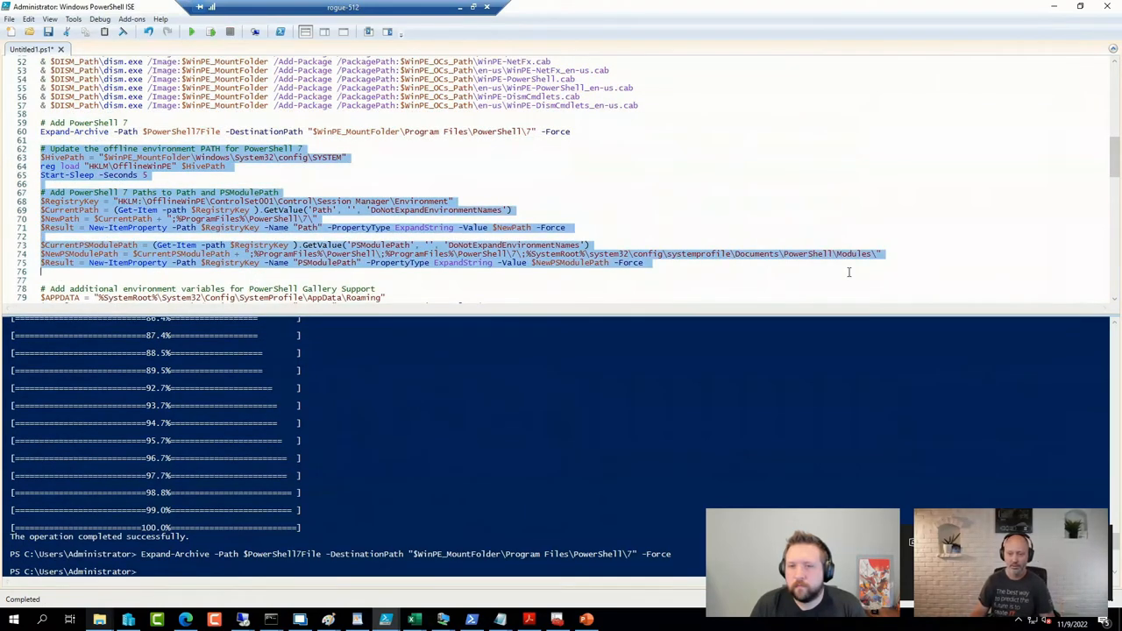
scroll("down", 3)
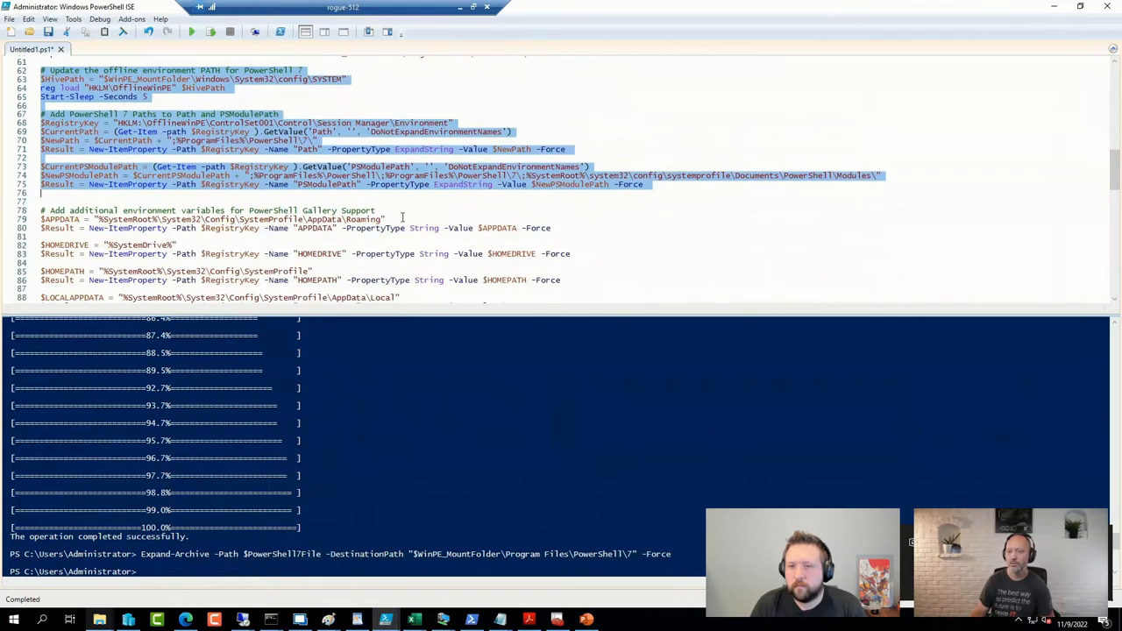
scroll("down", 3)
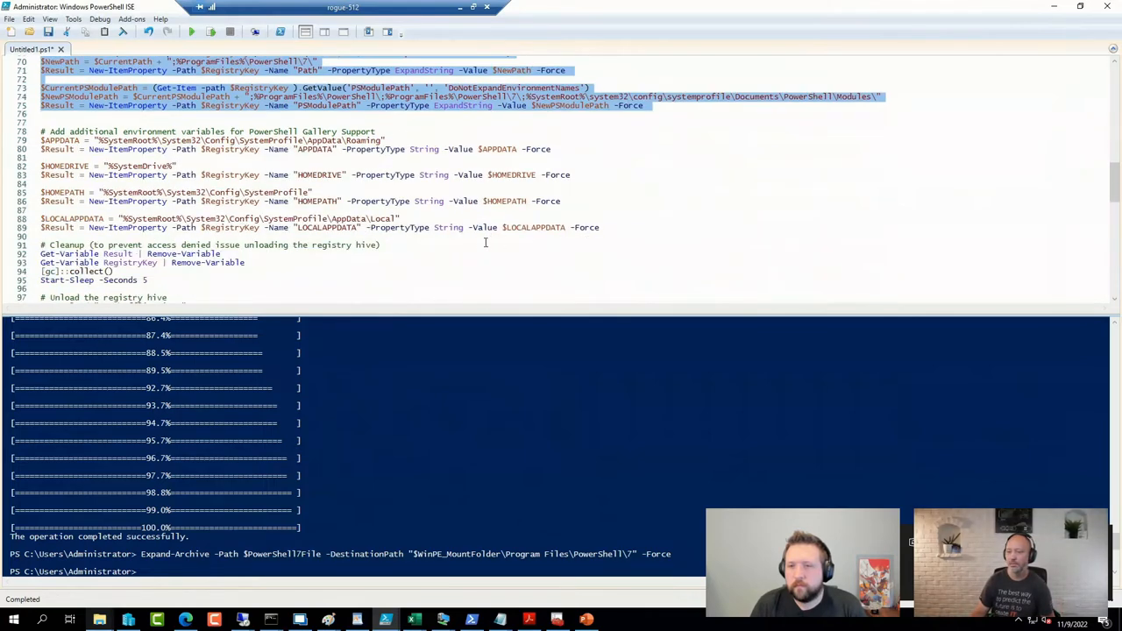
scroll("down", 3)
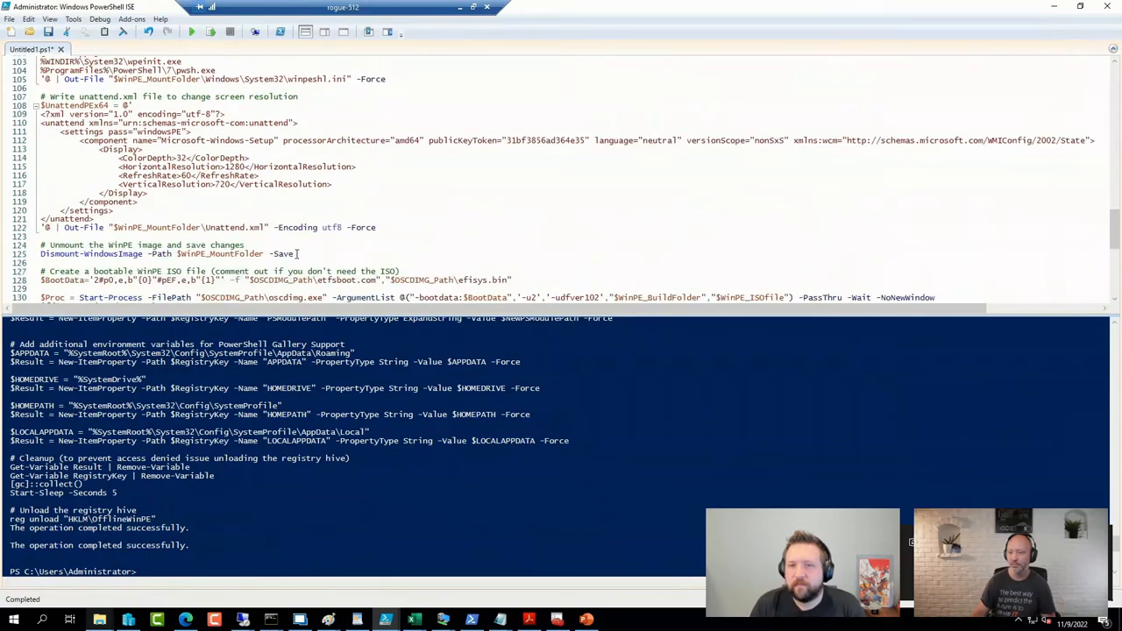
- Run the registry, winpeshl.ini, unattend.xml and Dismount-WindowsImage sections, saving the image
left_click(191, 32)
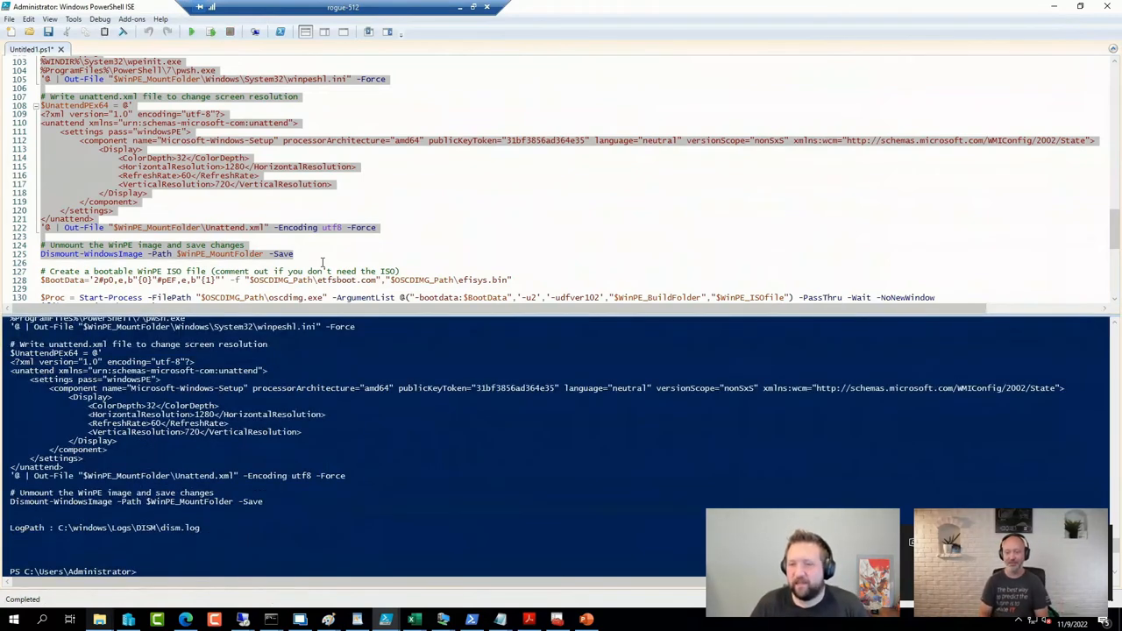
scroll("down", 3)
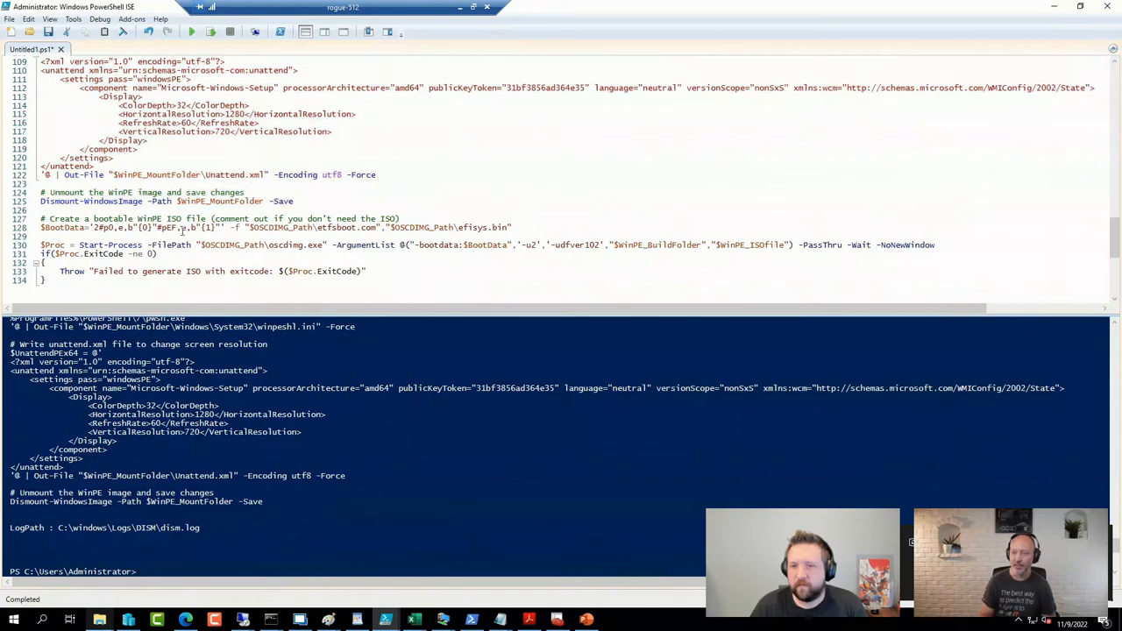
- Run the 'Create a bootable WinPE ISO file' block and select the $WinPE_ISOfile variable
left_click(208, 31)
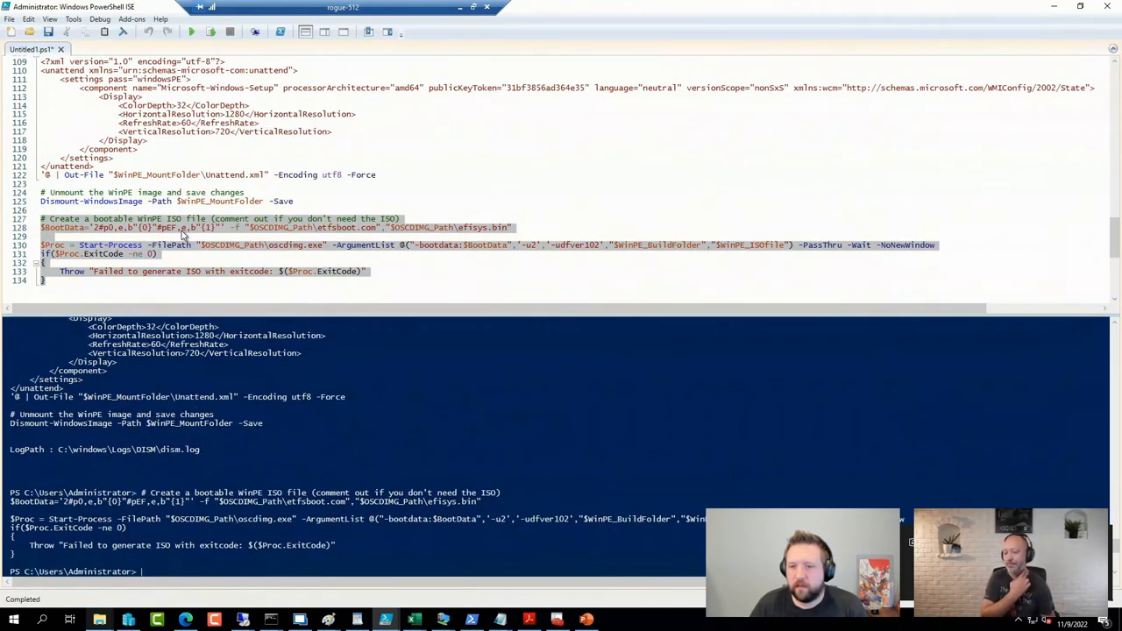
left_click(712, 254)
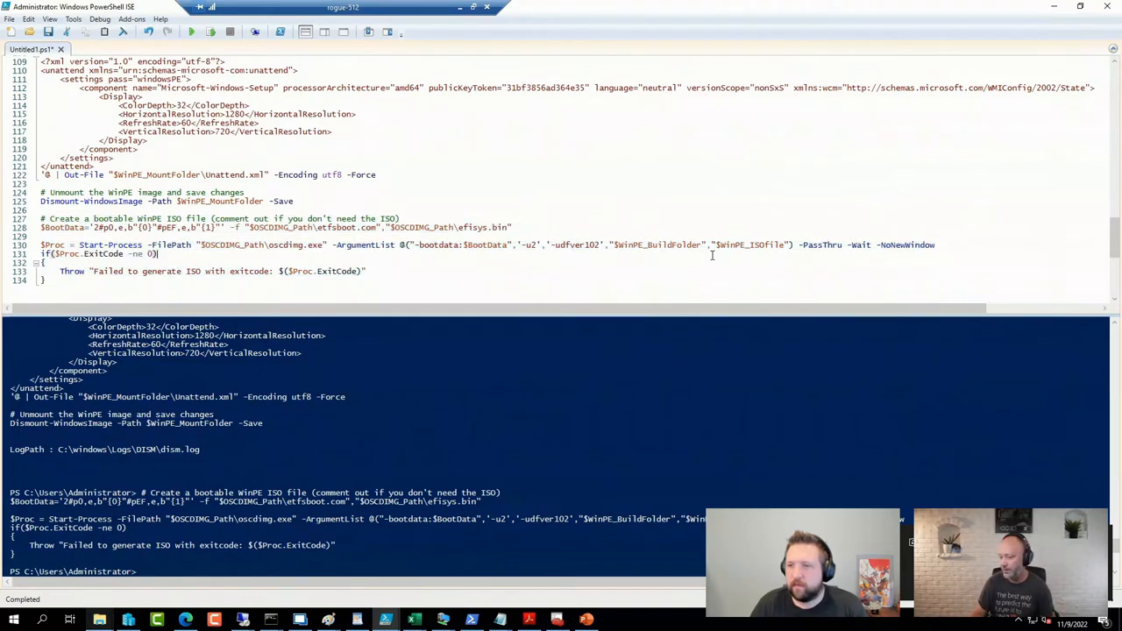
double_click(750, 244)
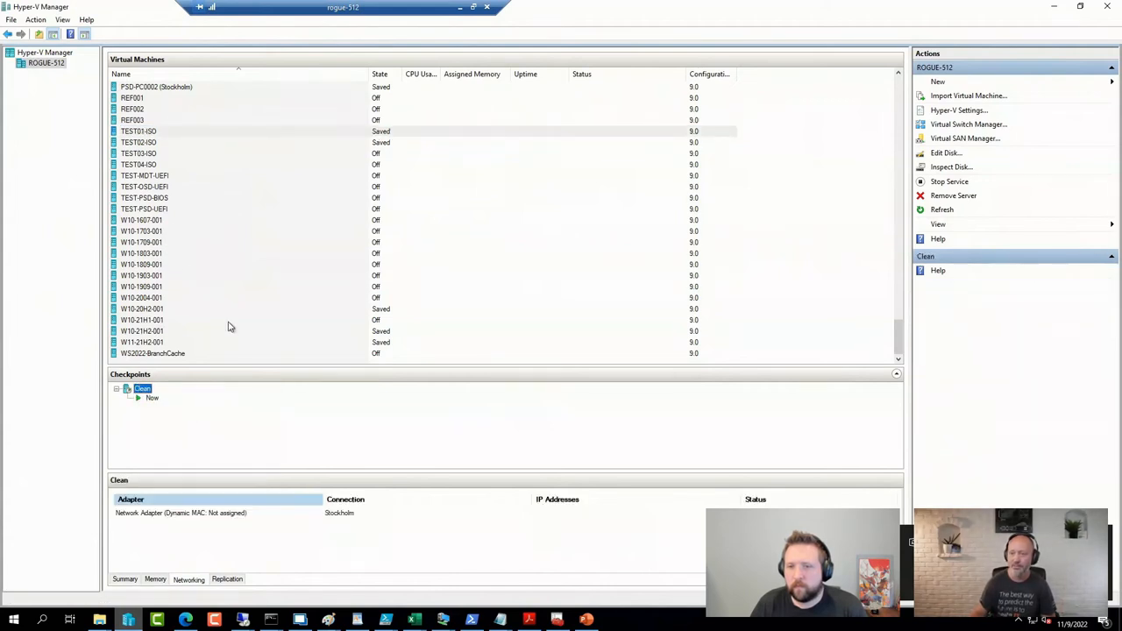
- Connect to the TEST01-ISO virtual machine from Hyper-V Manager
left_click(143, 388)
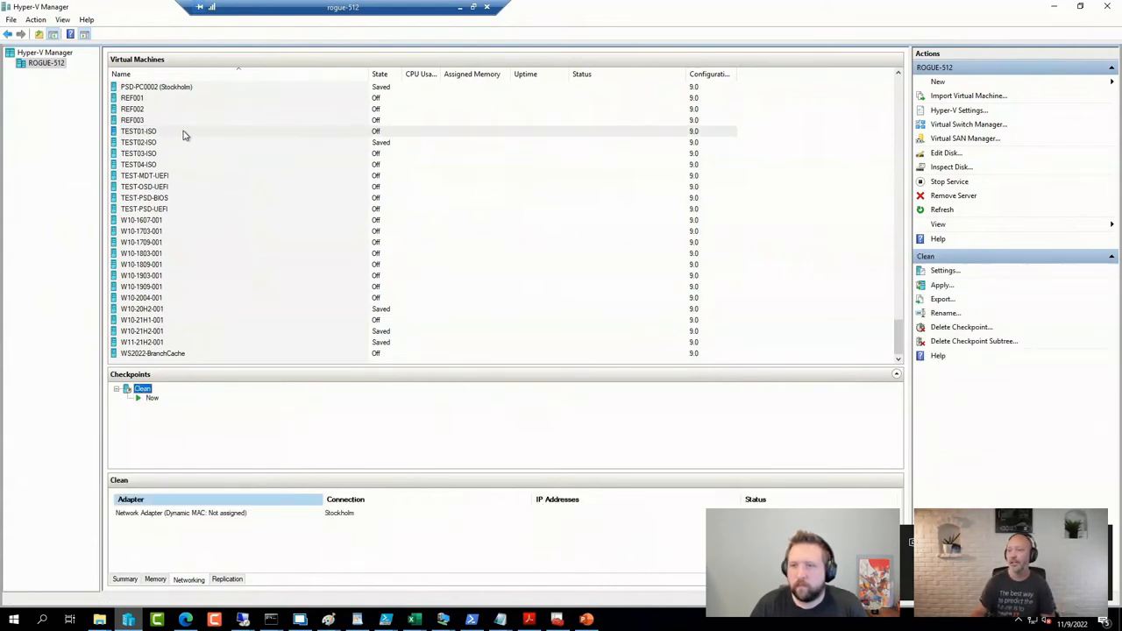
left_click(137, 131)
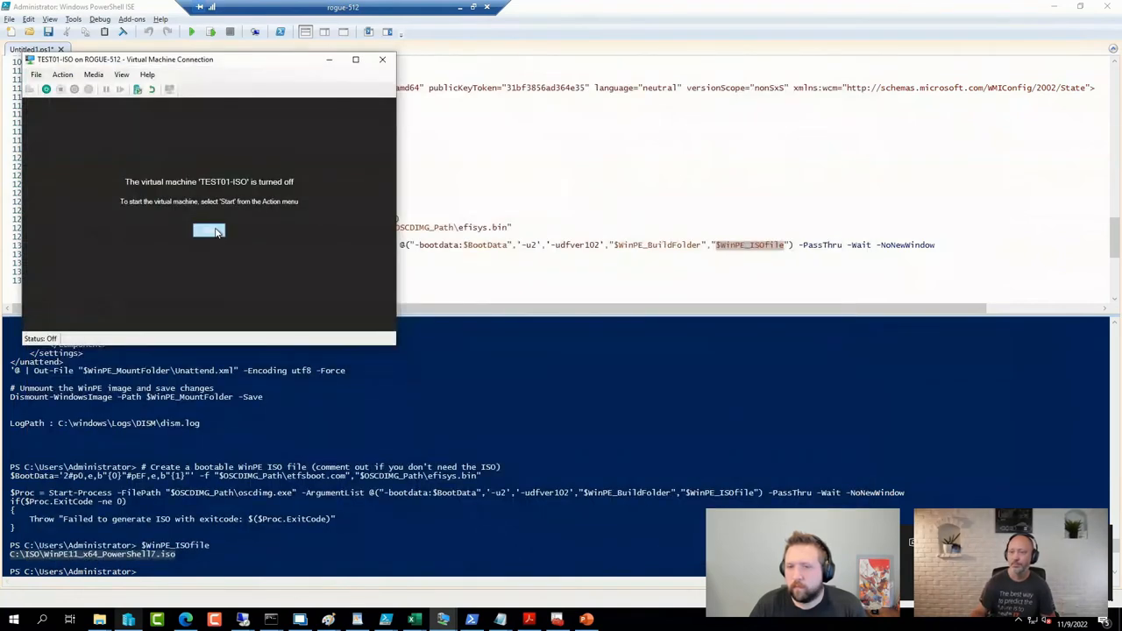
- Start TEST01-ISO, glance at host CPU in Task Manager, then let WinPE boot
left_click(209, 230)
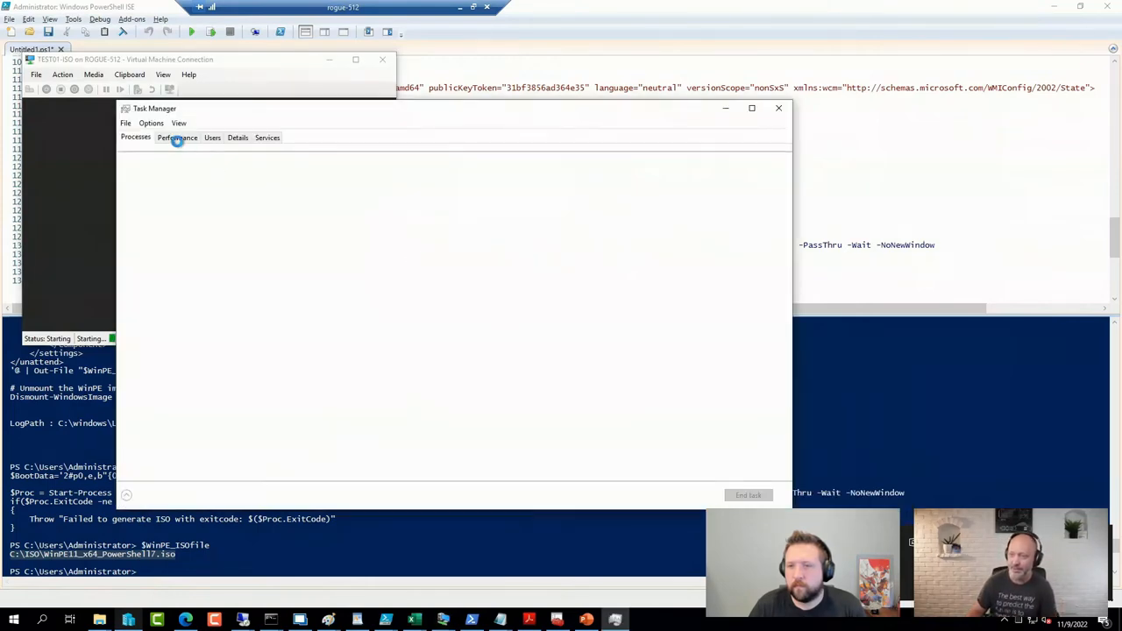
left_click(177, 138)
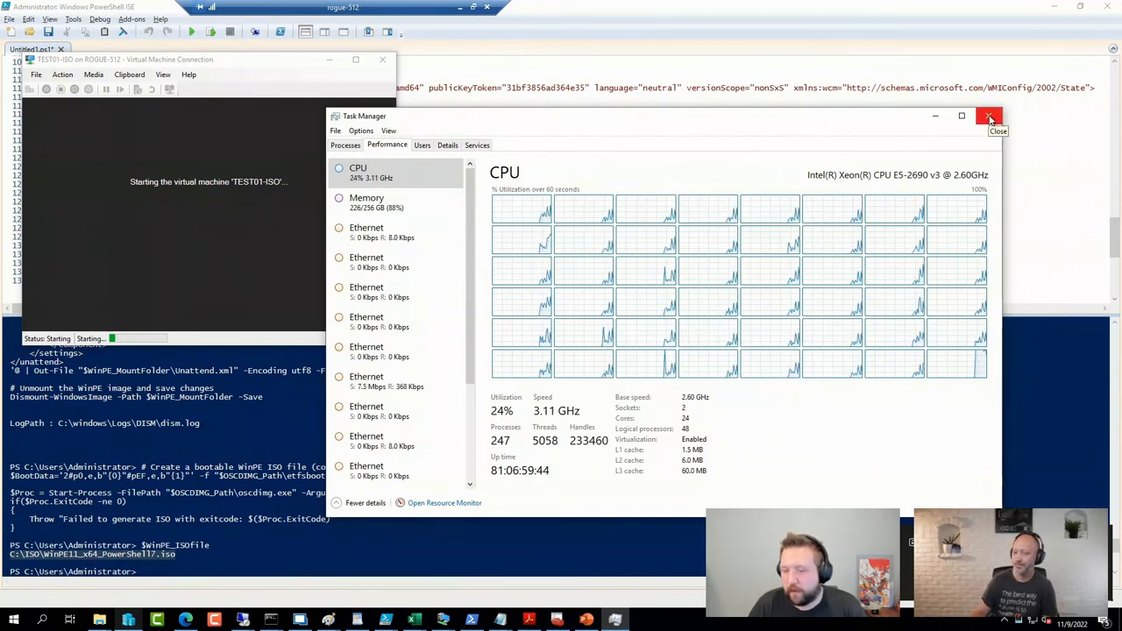
left_click(989, 116)
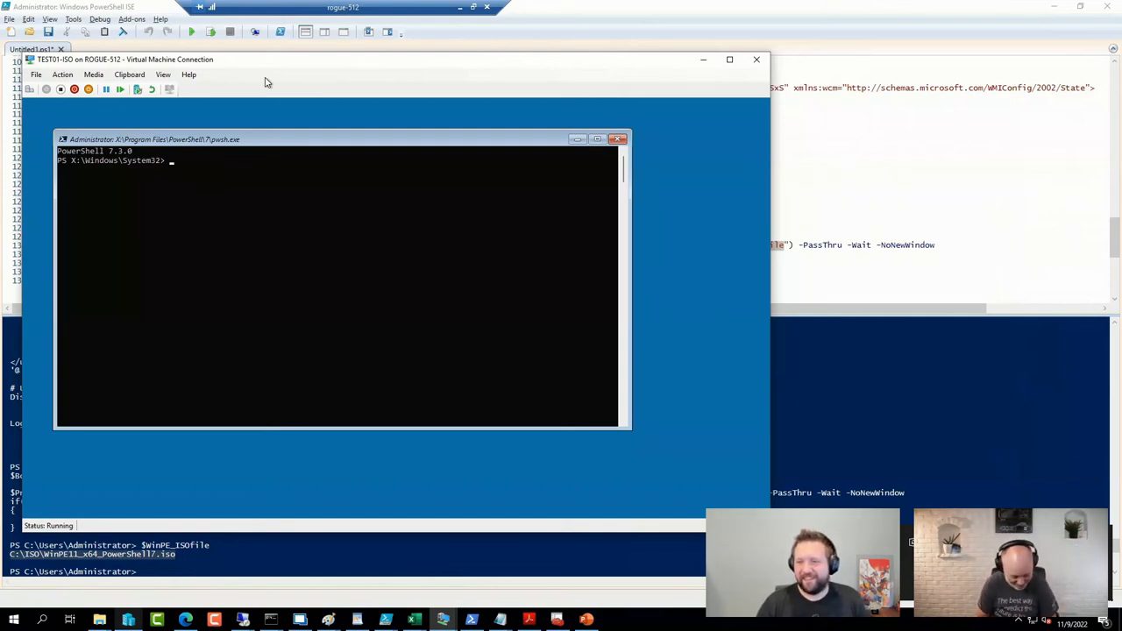
- Enter 'Get-CimInstance -ClassName win32_computer' at the WinPE pwsh prompt without running it
type("get-")
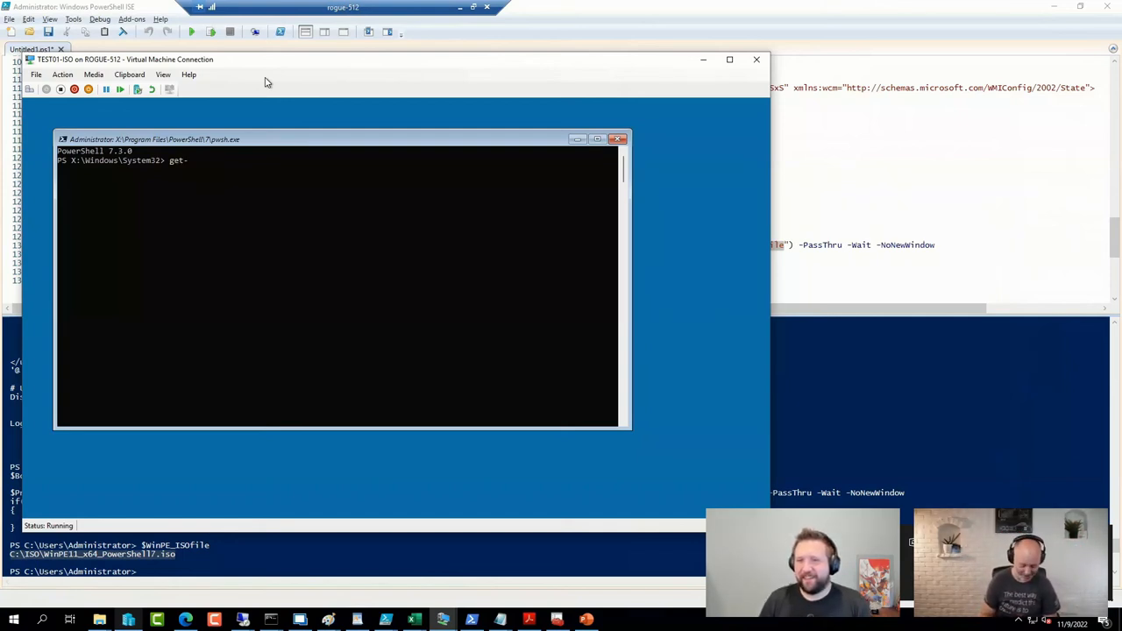
type("cimin")
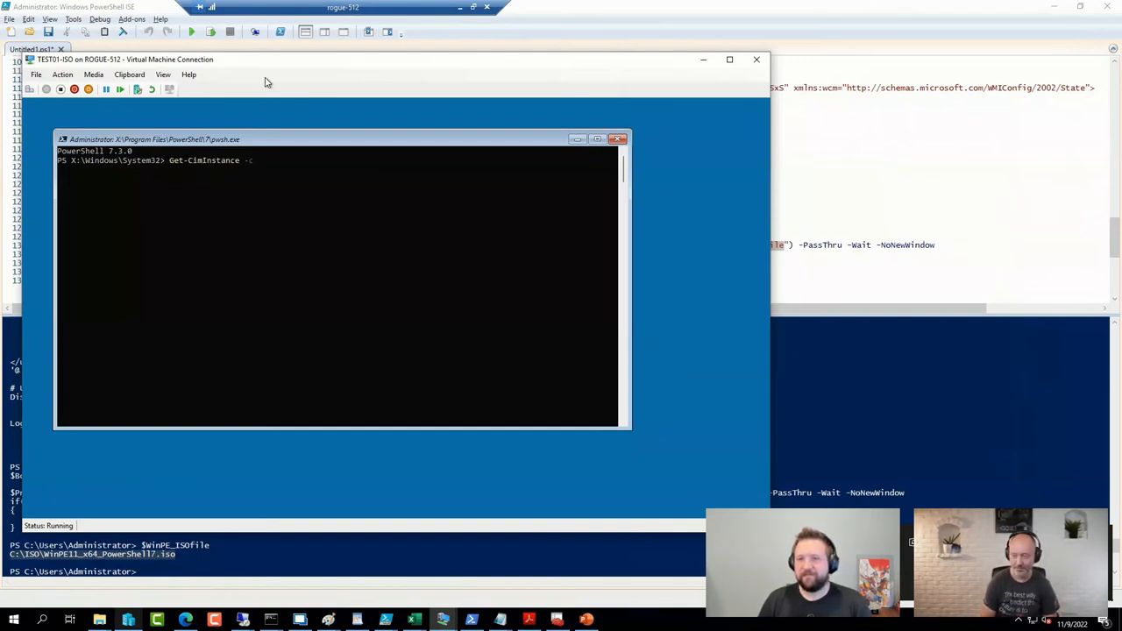
type("ClassName")
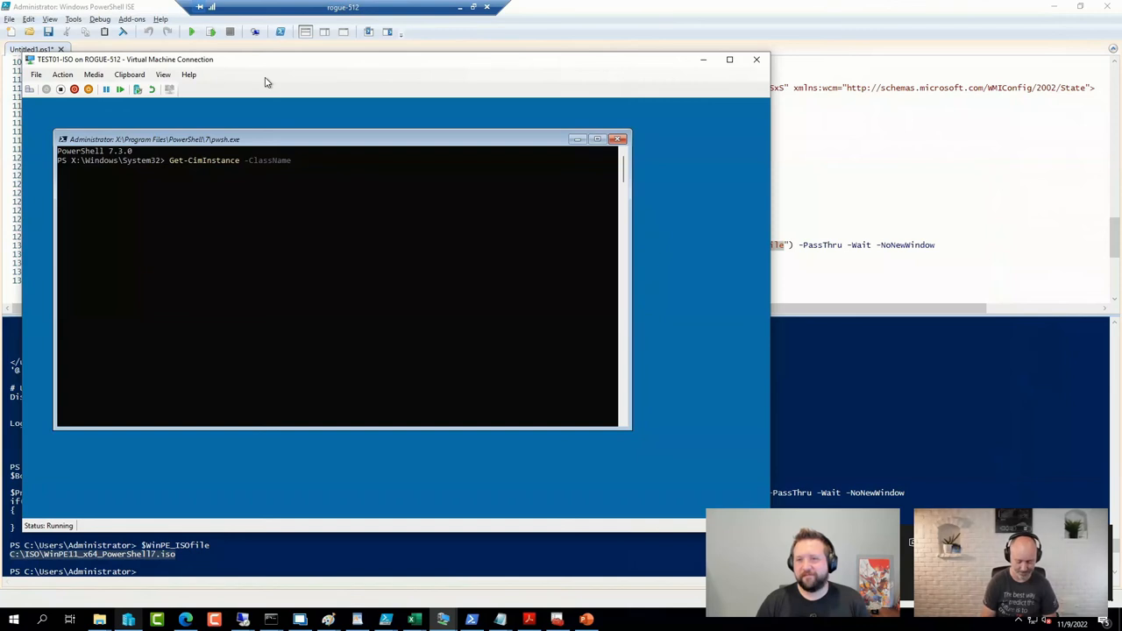
type("win32_")
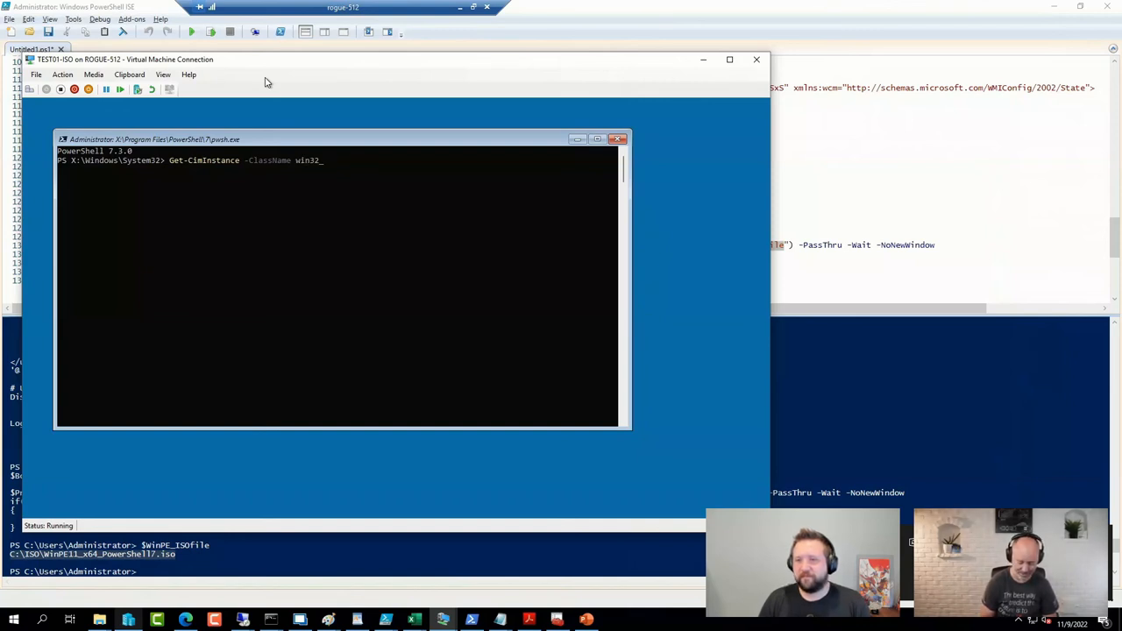
type("computer")
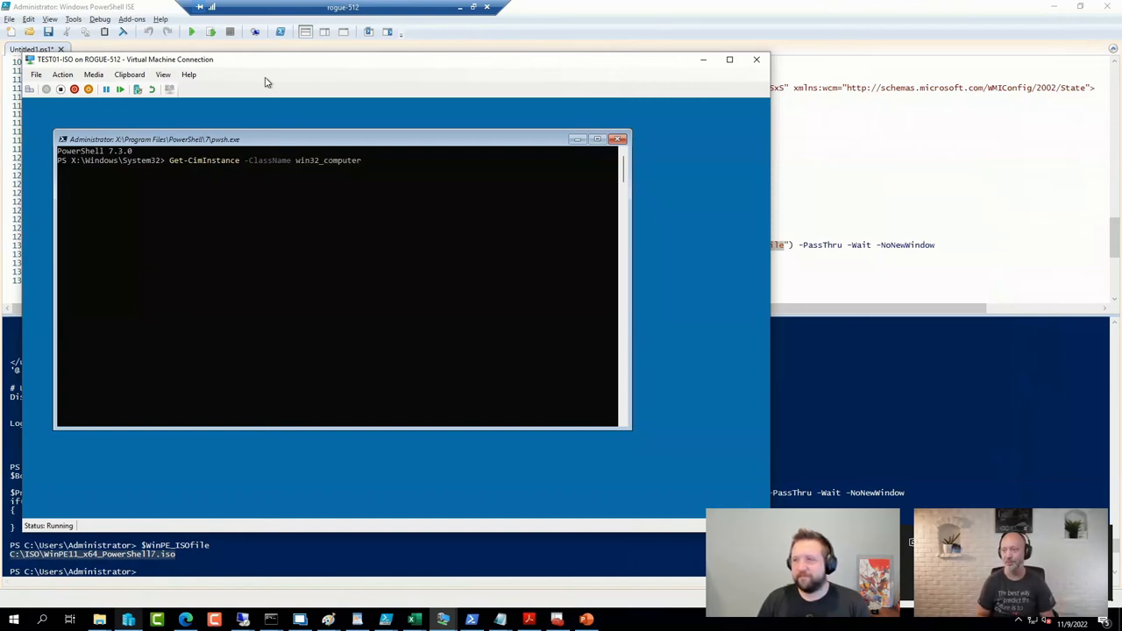